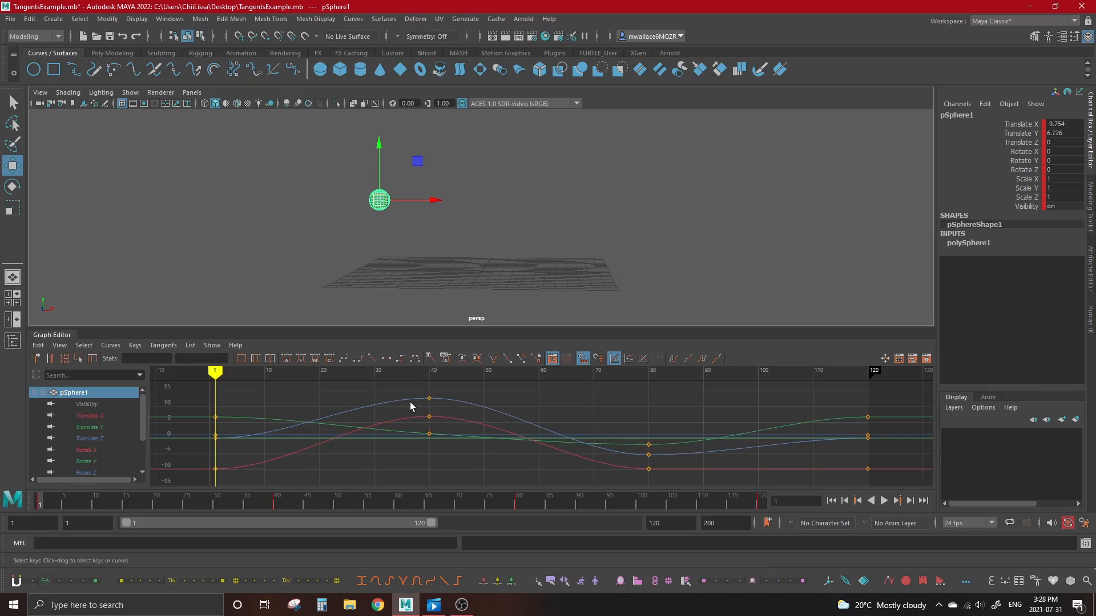
{"action": "mouse_move", "coordinate": [404, 404]}
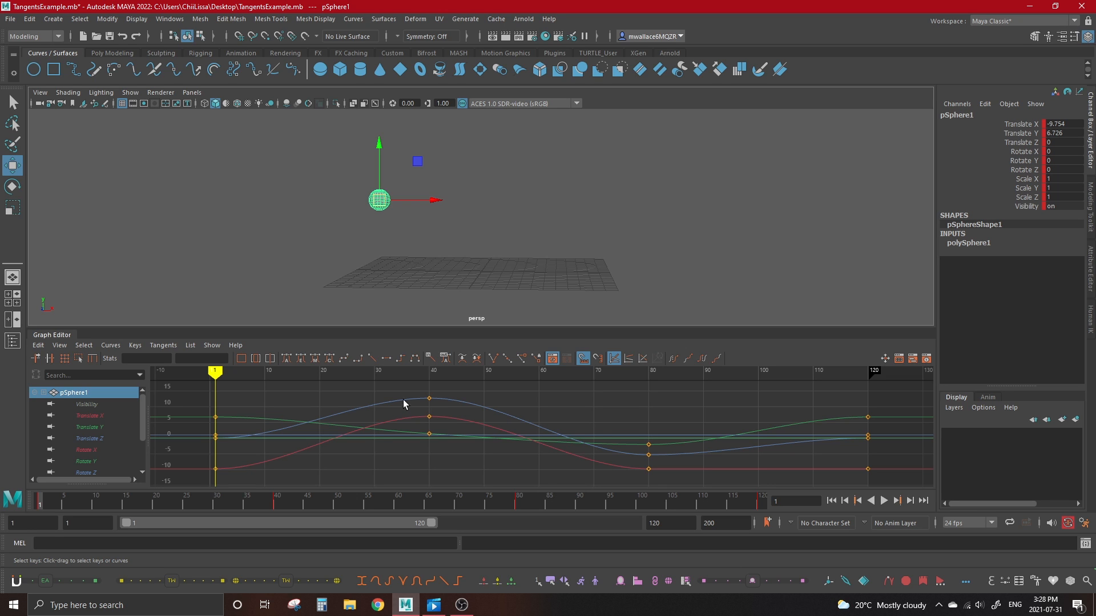
{"action": "mouse_move", "coordinate": [426, 401]}
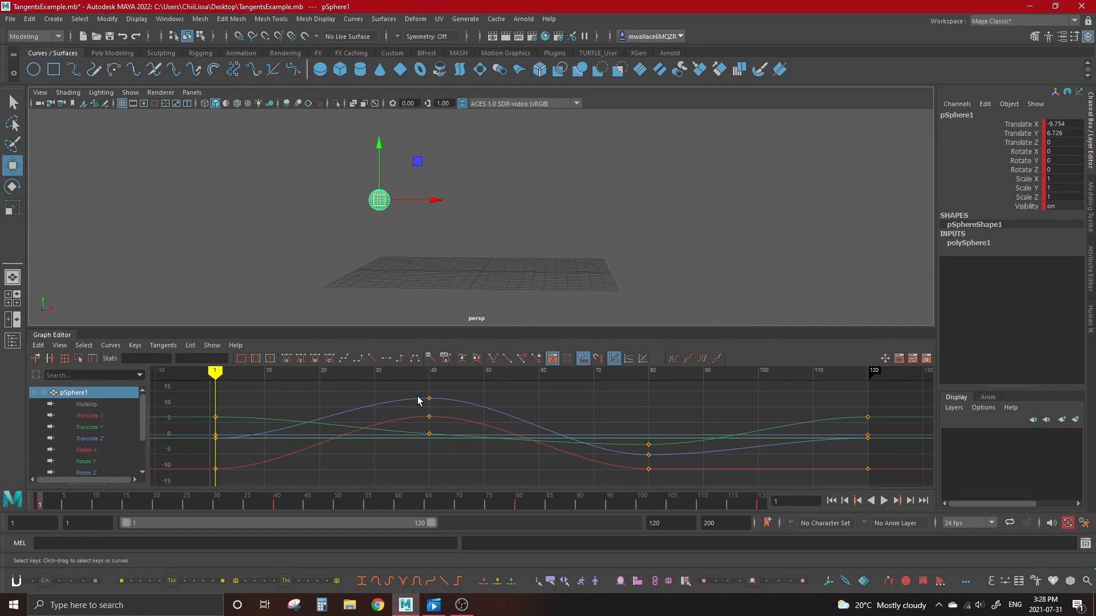
{"action": "mouse_move", "coordinate": [409, 405]}
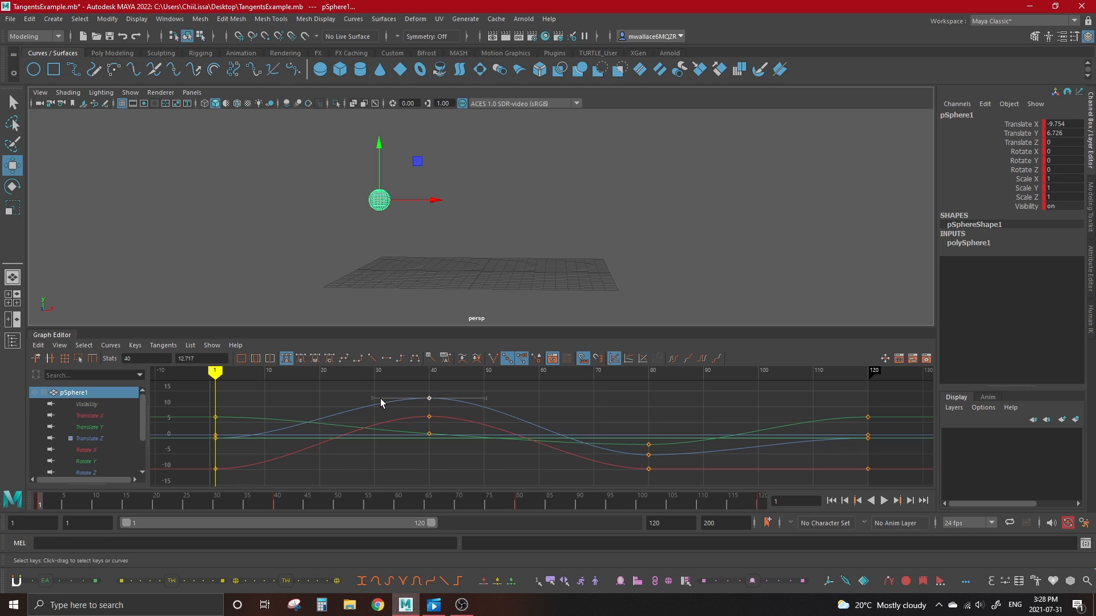
{"action": "mouse_move", "coordinate": [423, 403]}
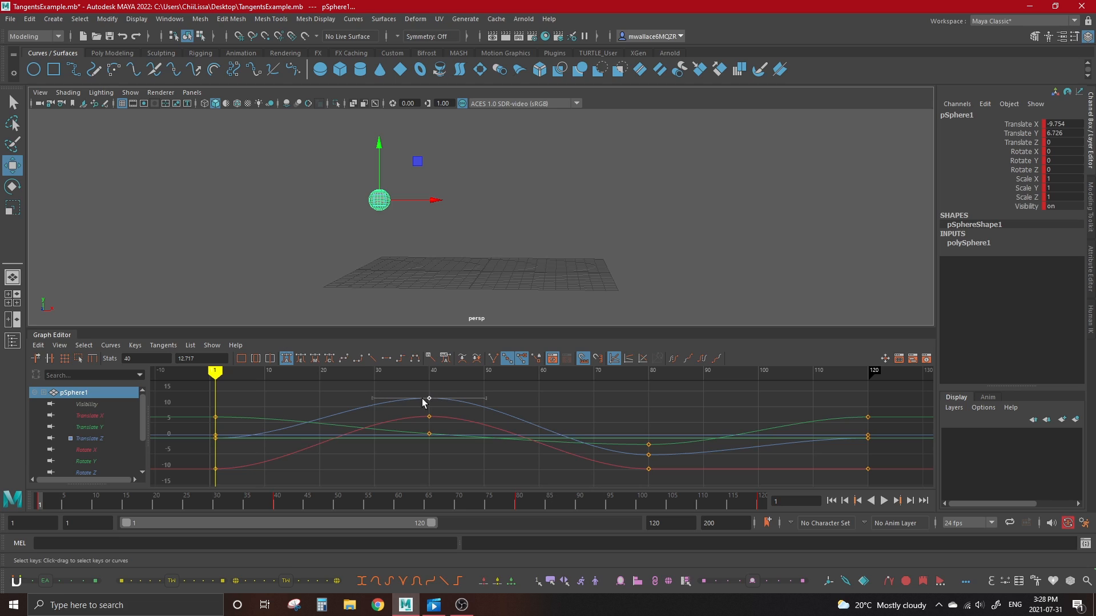
{"action": "mouse_move", "coordinate": [467, 402]}
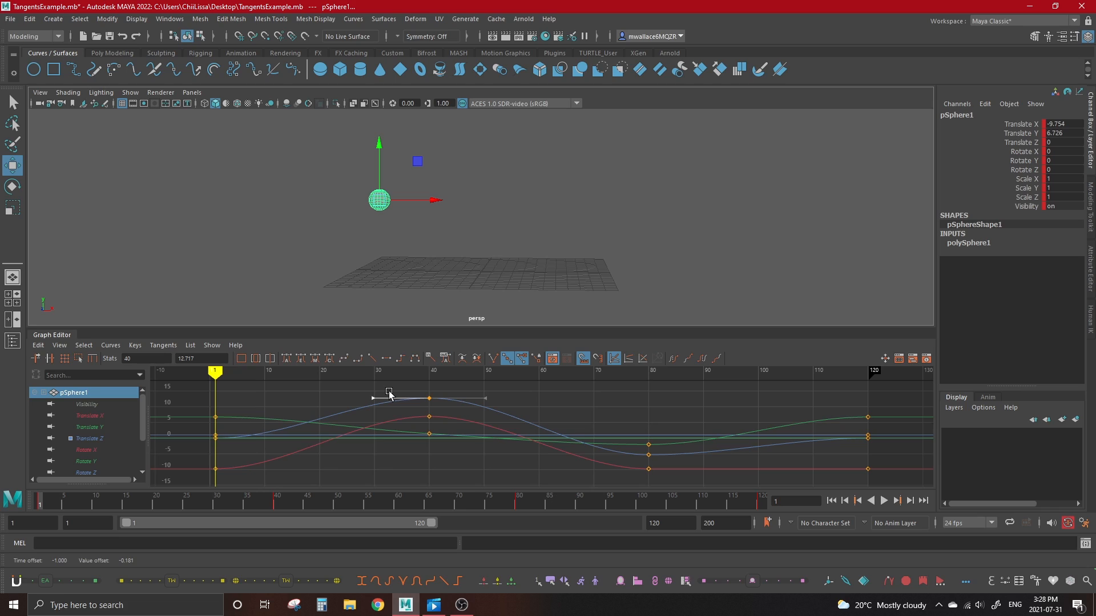
Drag the frame 40 Translate Z key's tangent handle to reshape the peak higher.
{"action": "left_click_drag", "start_coordinate": [389, 393], "coordinate": [390, 409]}
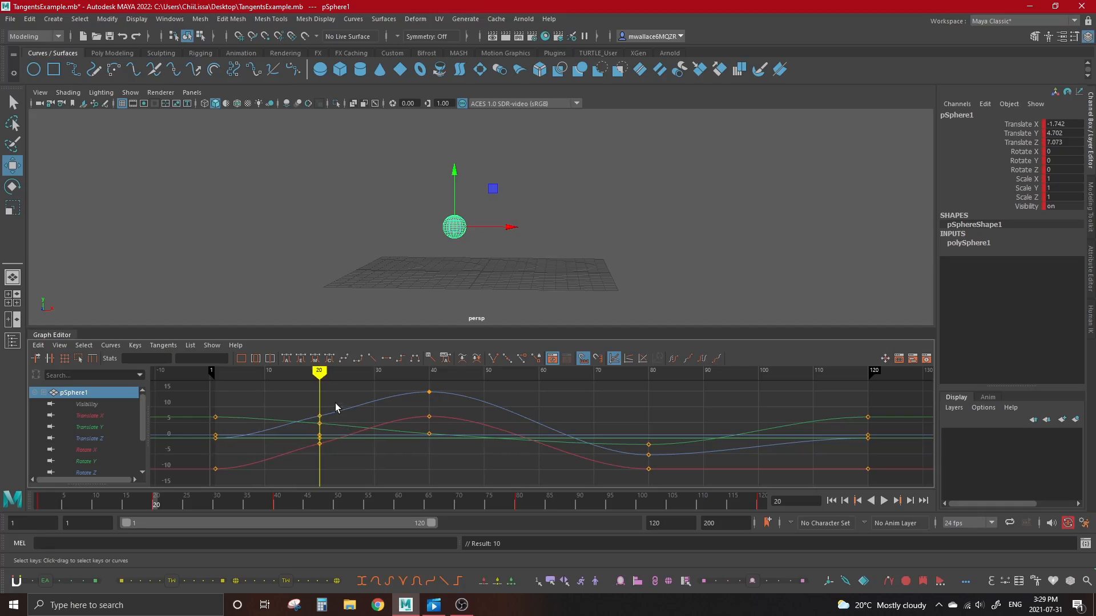
Drag the frame 20 Translate Z key up, then well down, then back up.
{"action": "left_click_drag", "start_coordinate": [319, 417], "coordinate": [313, 404]}
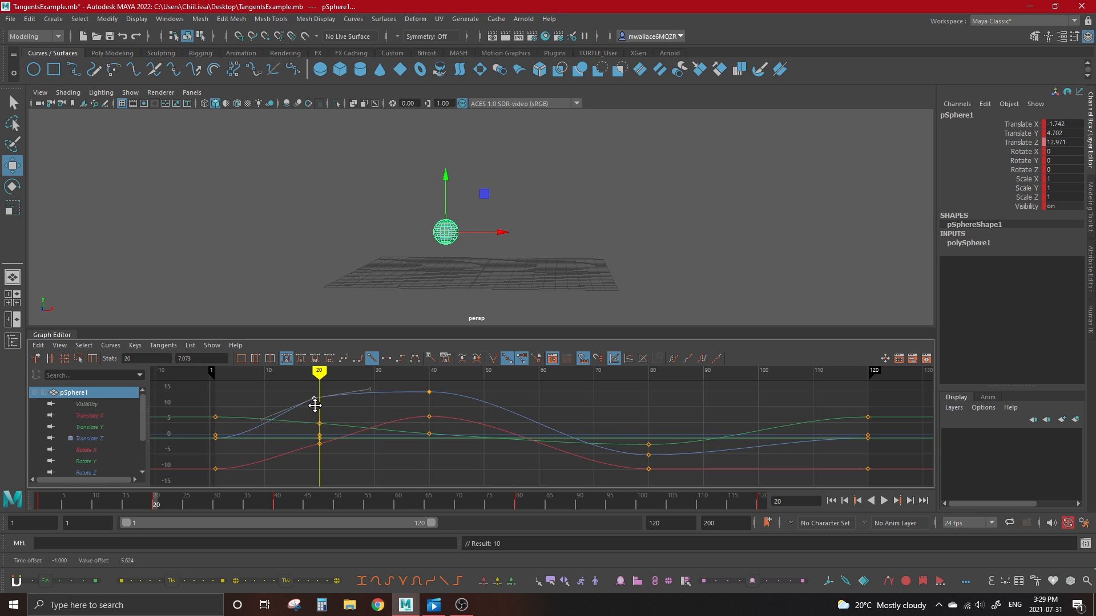
{"action": "left_click_drag", "start_coordinate": [320, 401], "coordinate": [320, 423]}
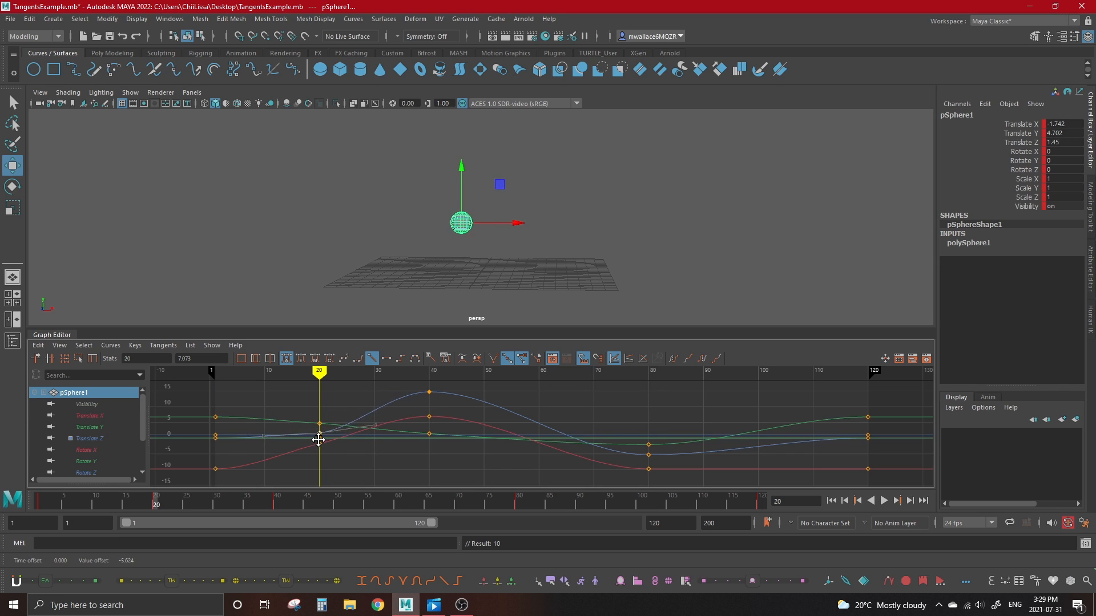
{"action": "left_click_drag", "start_coordinate": [318, 440], "coordinate": [318, 423]}
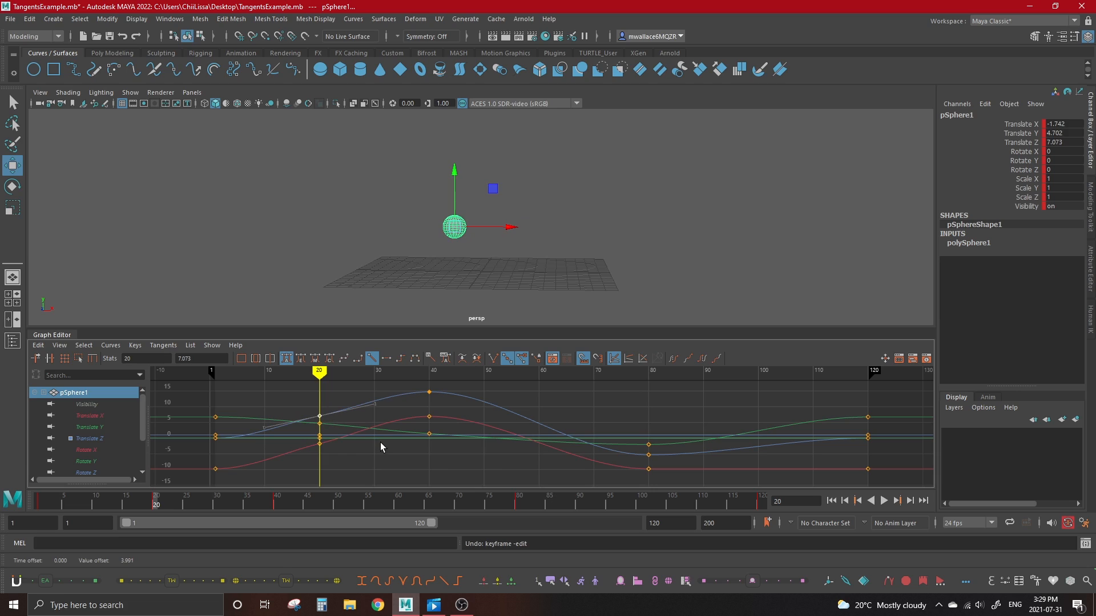
{"action": "mouse_move", "coordinate": [369, 431]}
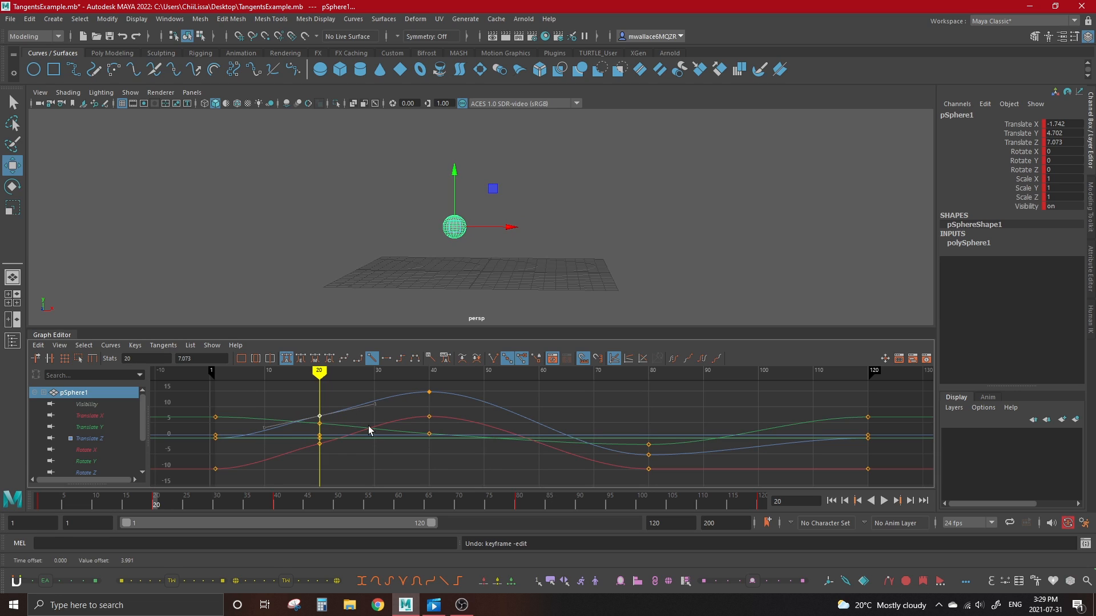
{"action": "mouse_move", "coordinate": [403, 341]}
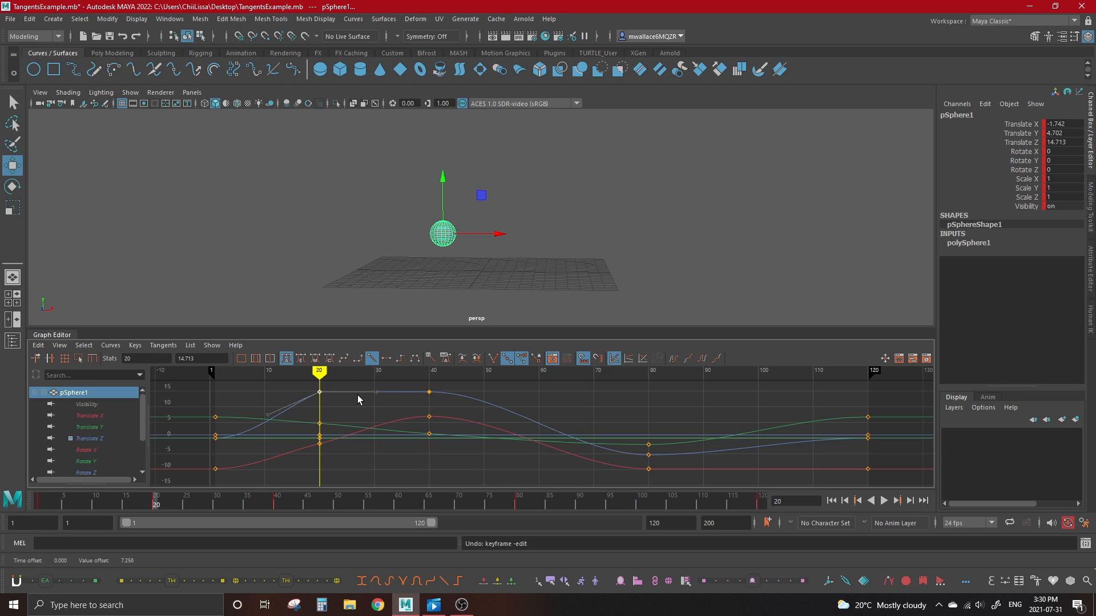
{"action": "mouse_move", "coordinate": [297, 411]}
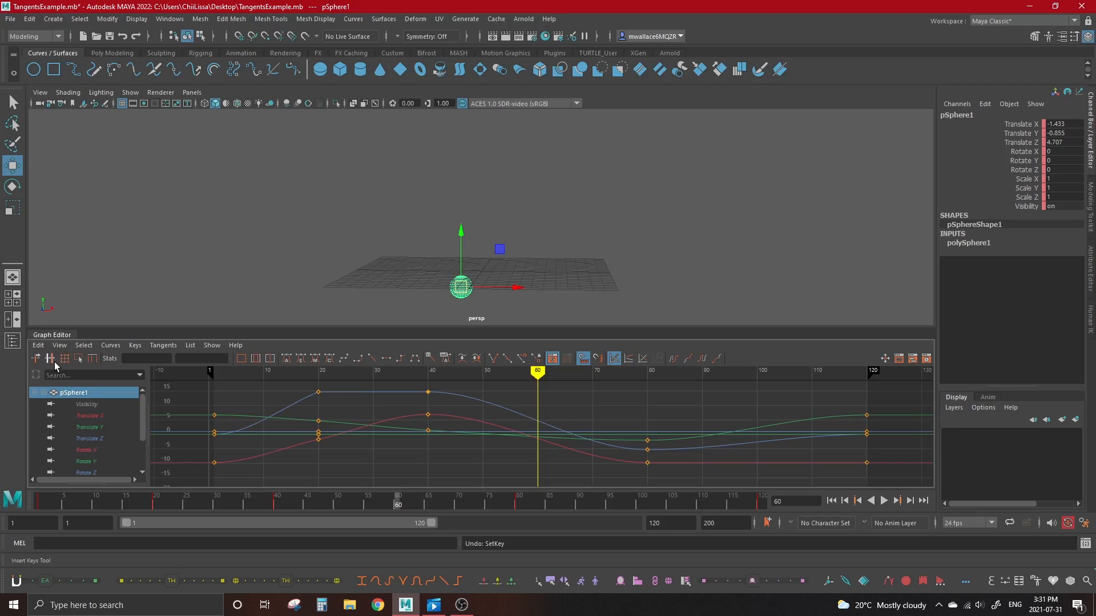
{"action": "left_click", "coordinate": [50, 358]}
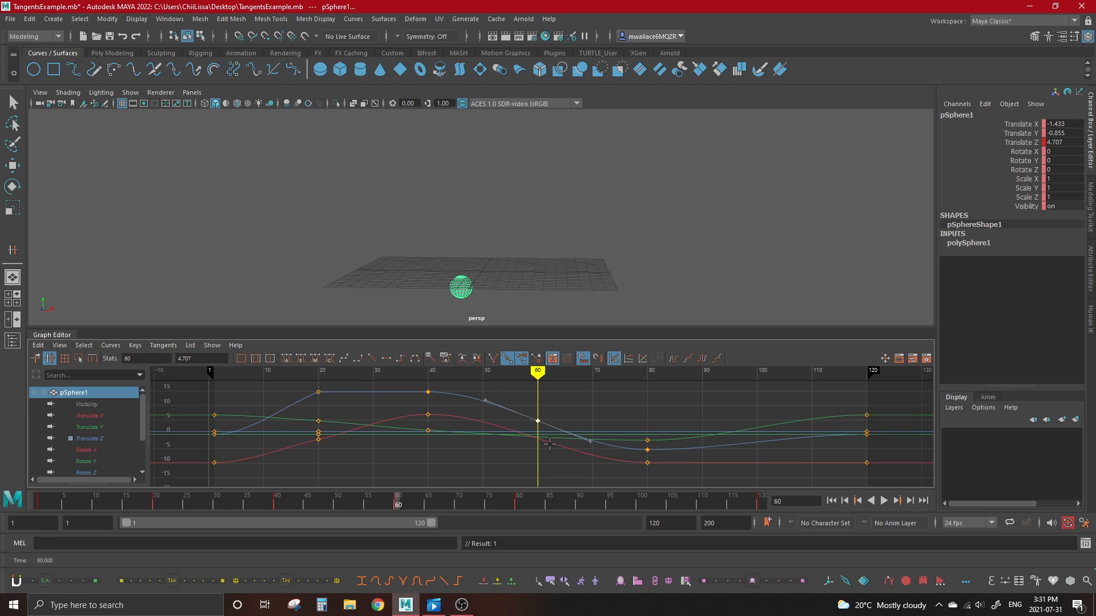
{"action": "left_click", "coordinate": [12, 166]}
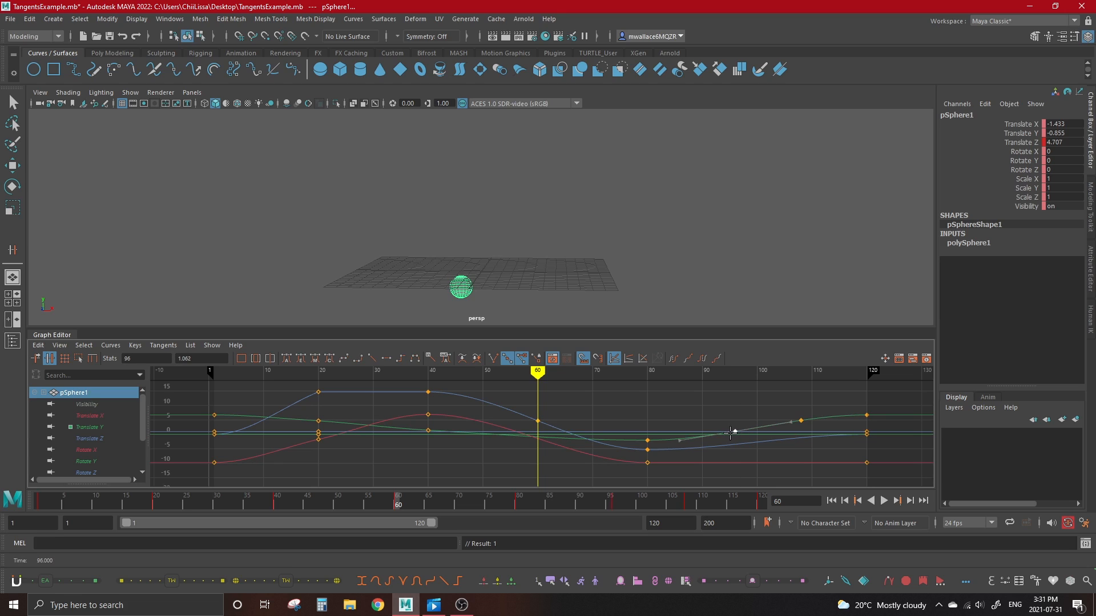
{"action": "left_click", "coordinate": [12, 166]}
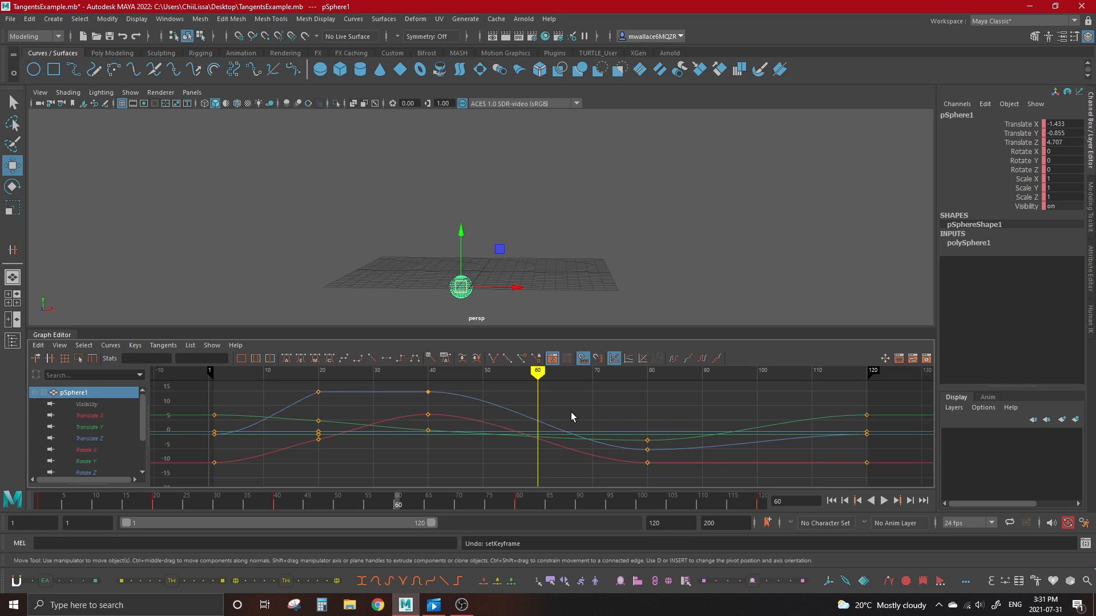
{"action": "left_click", "coordinate": [328, 358]}
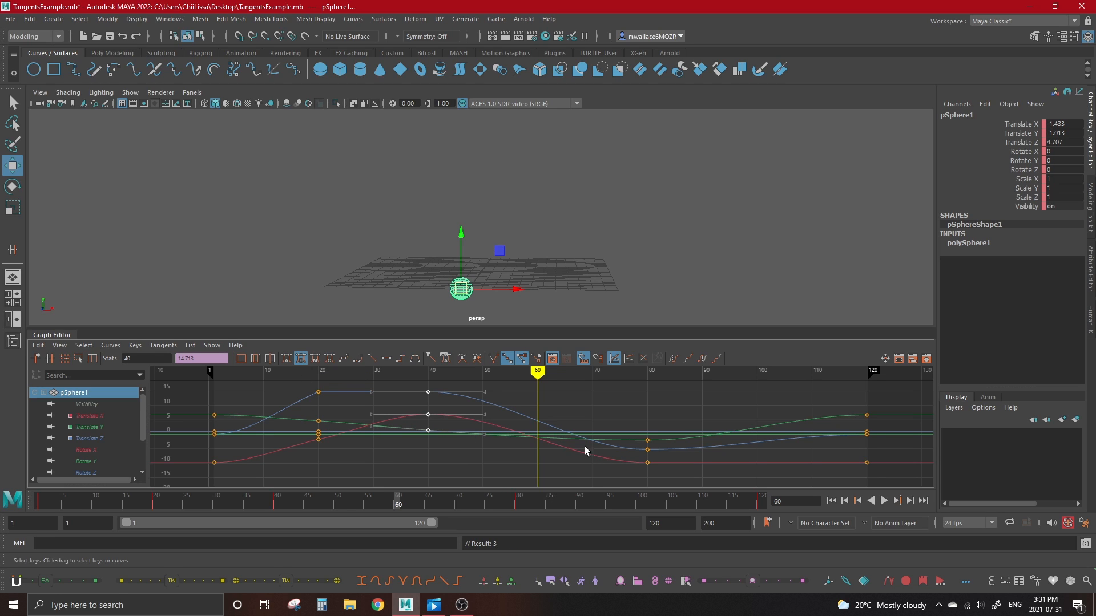
Open the Auto Custom tangent options for the selected frame 40 keys.
{"action": "left_click", "coordinate": [314, 359]}
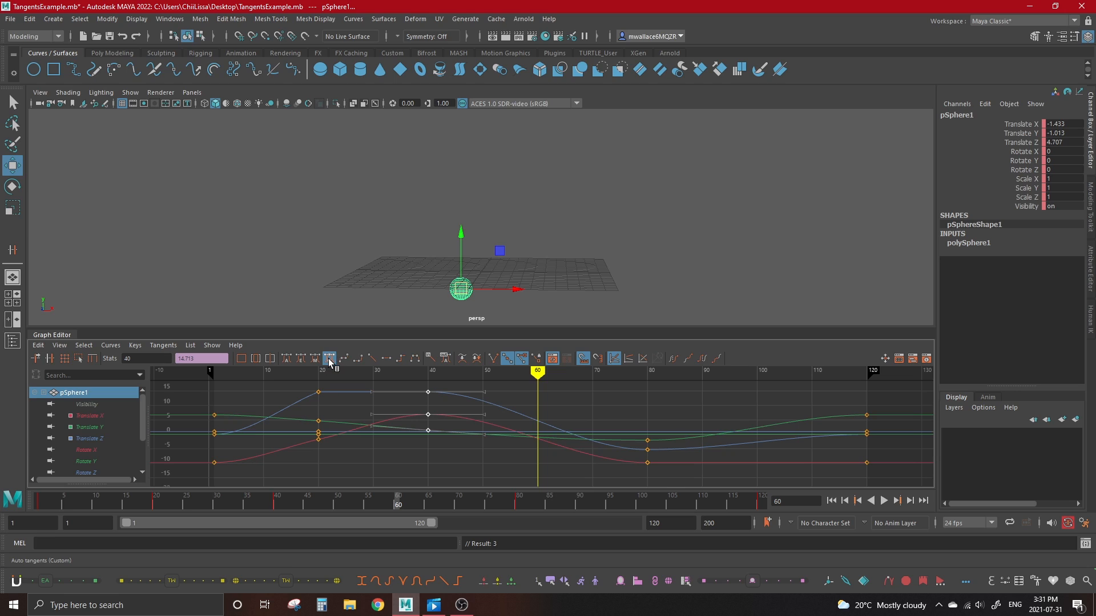
{"action": "left_click", "coordinate": [162, 344]}
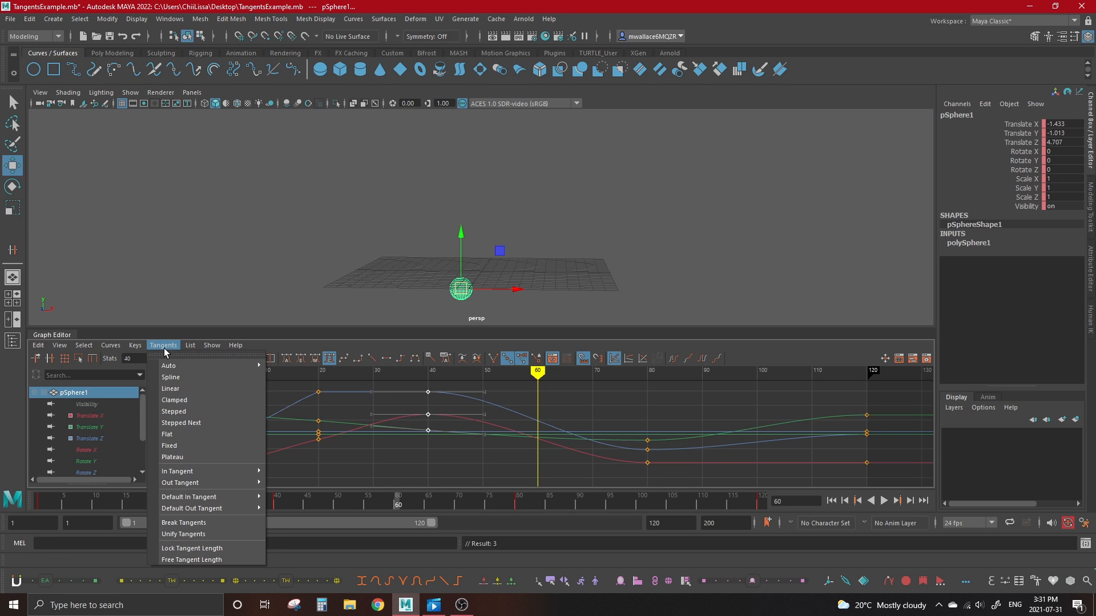
{"action": "mouse_move", "coordinate": [169, 365]}
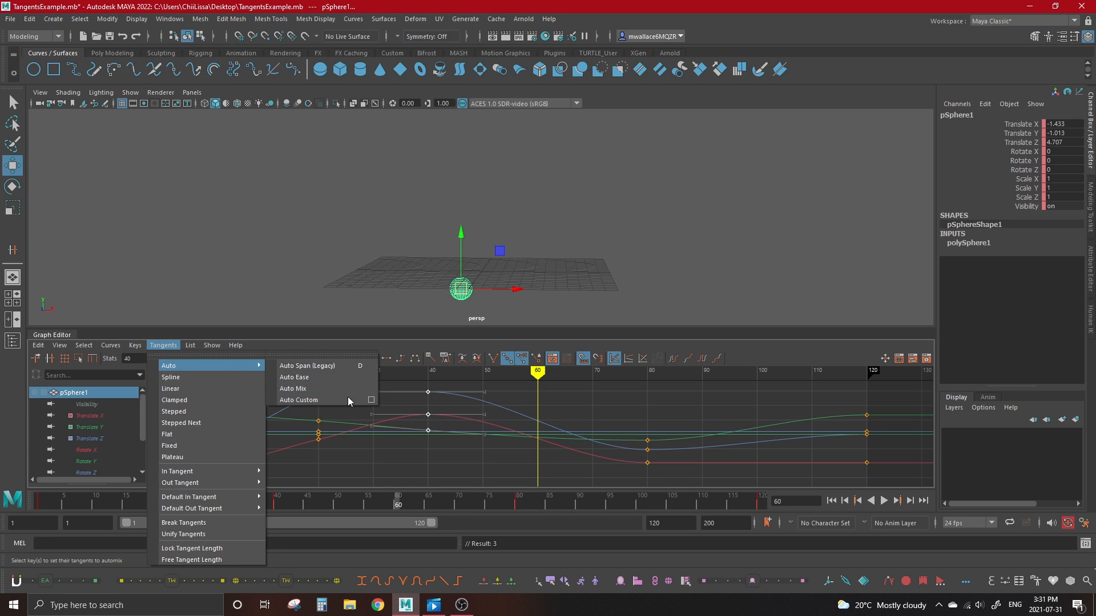
{"action": "left_click", "coordinate": [298, 399]}
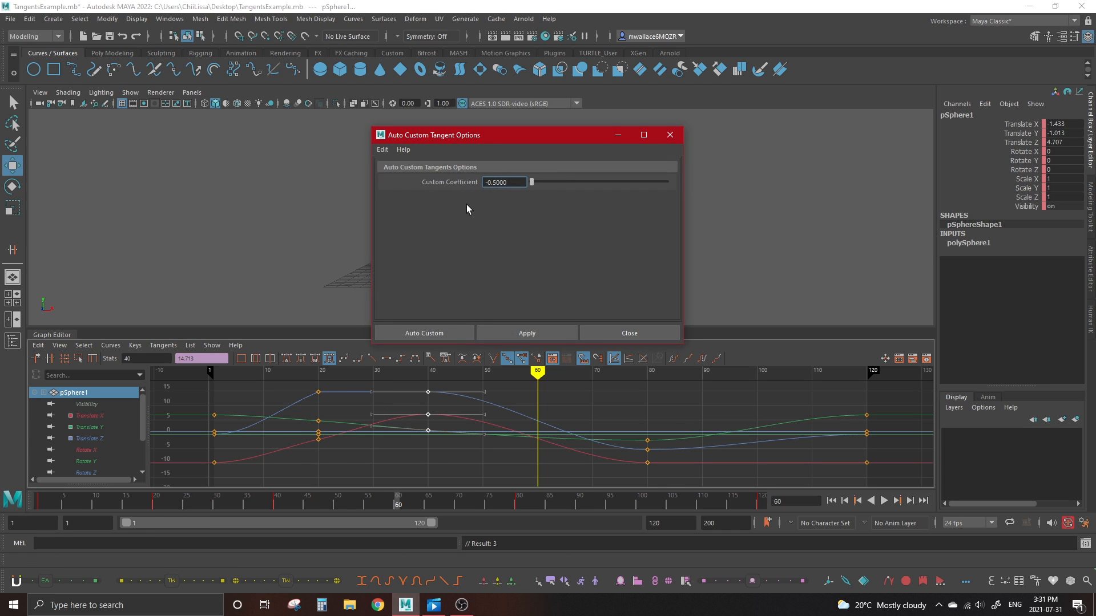
Sweep the Auto Custom coefficient between -0.5 and 1, then apply it at 0.
{"action": "left_click_drag", "start_coordinate": [433, 135], "coordinate": [392, 110]}
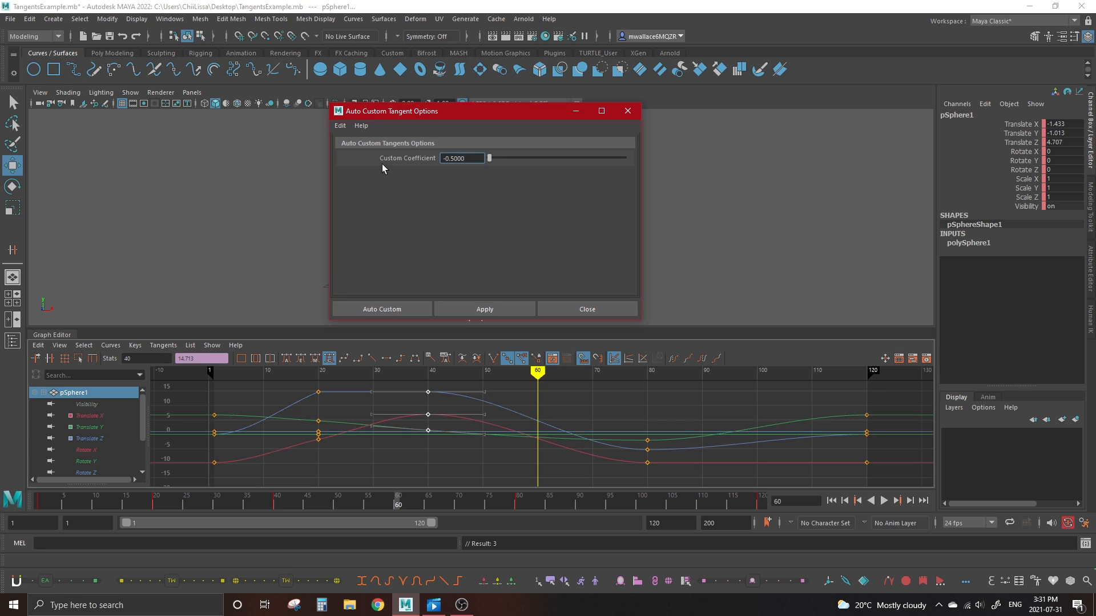
{"action": "mouse_move", "coordinate": [489, 158]}
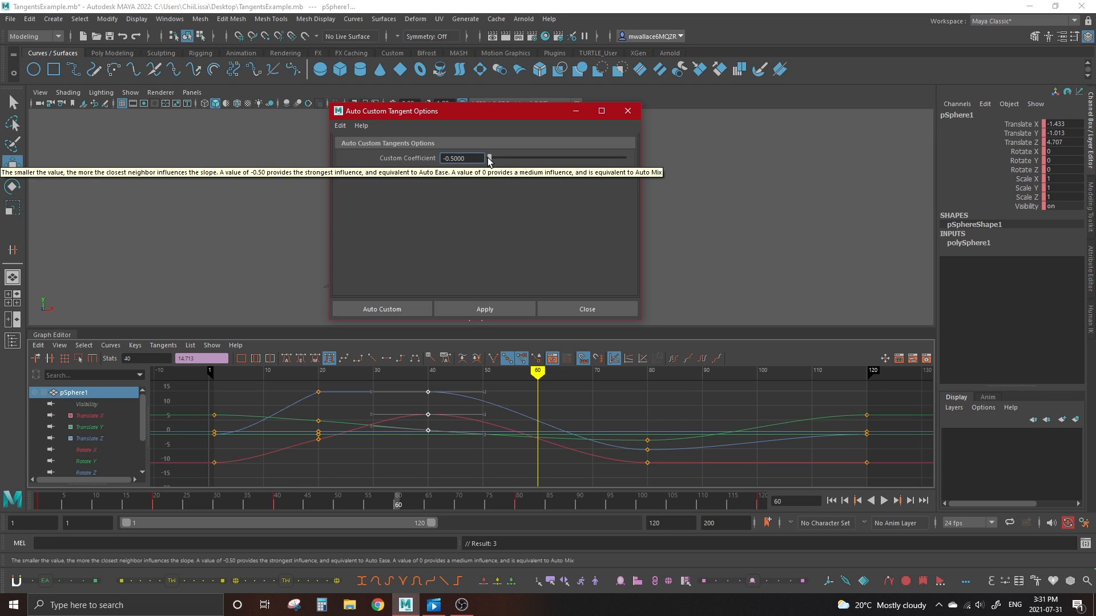
{"action": "left_click_drag", "start_coordinate": [489, 159], "coordinate": [521, 159]}
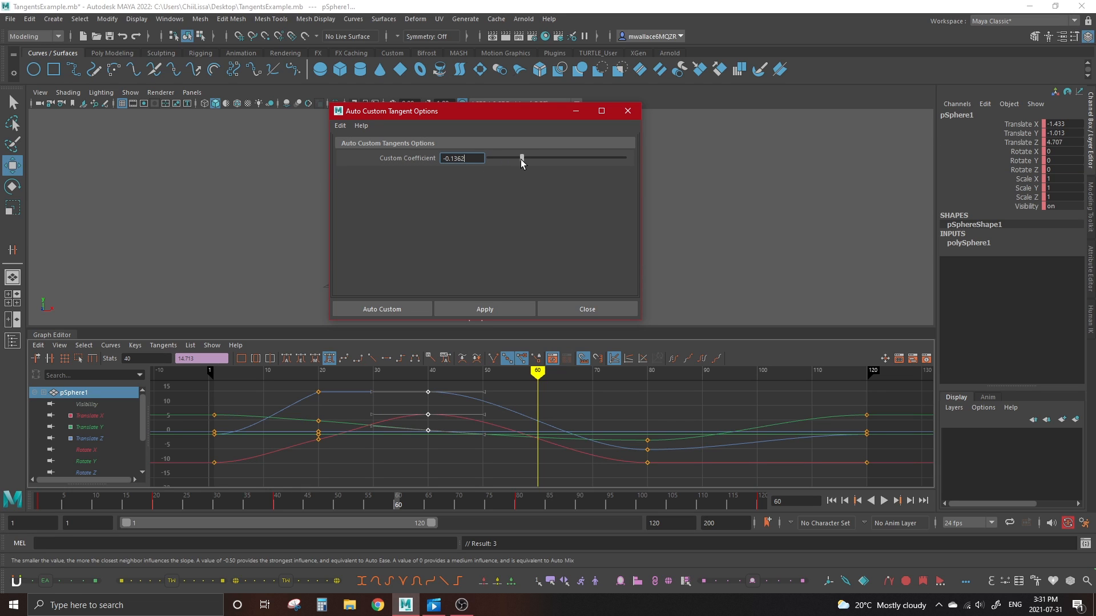
{"action": "left_click_drag", "start_coordinate": [520, 157], "coordinate": [489, 157]}
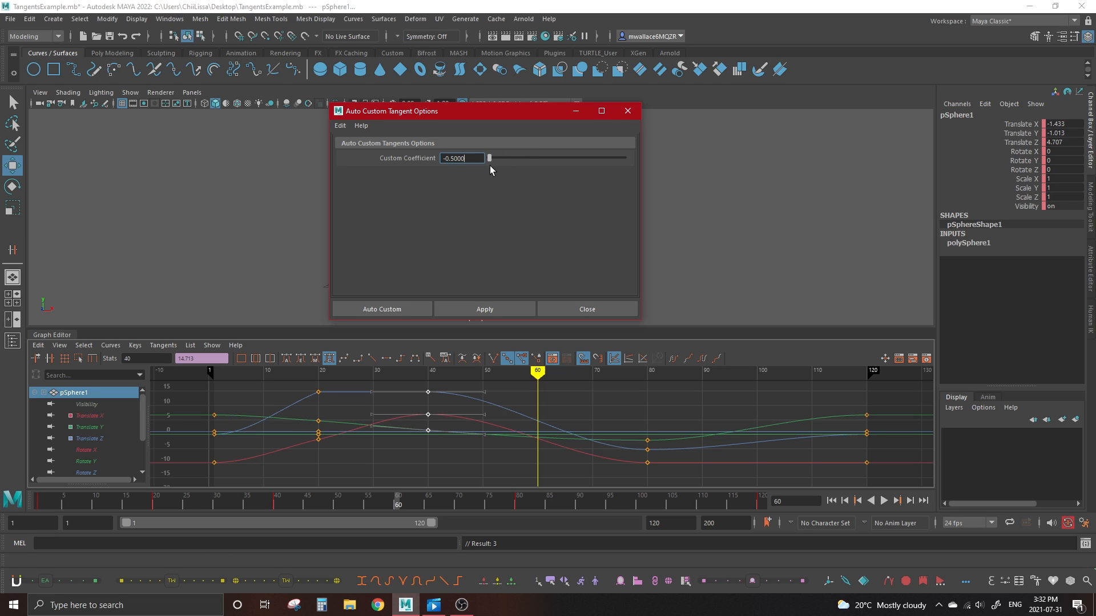
{"action": "mouse_move", "coordinate": [462, 158]}
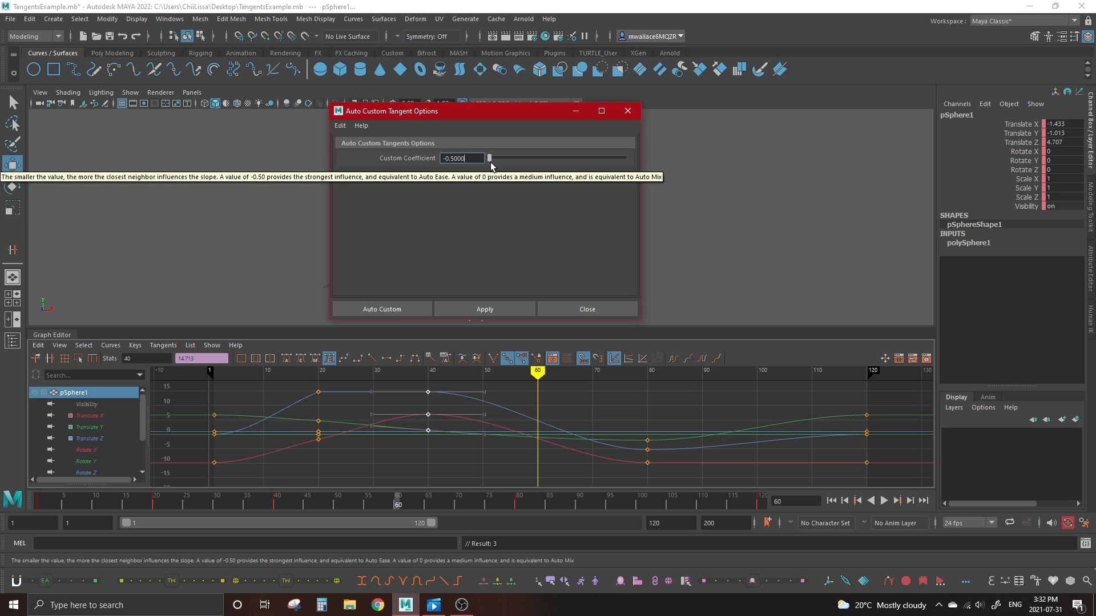
{"action": "left_click_drag", "start_coordinate": [490, 157], "coordinate": [605, 157]}
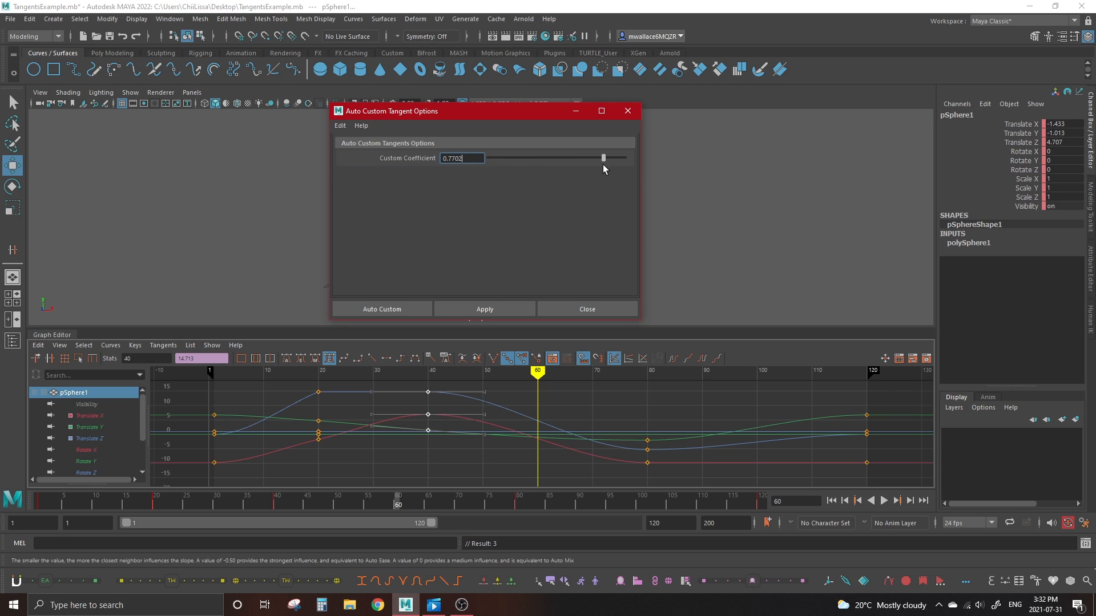
{"action": "left_click_drag", "start_coordinate": [603, 157], "coordinate": [624, 158]}
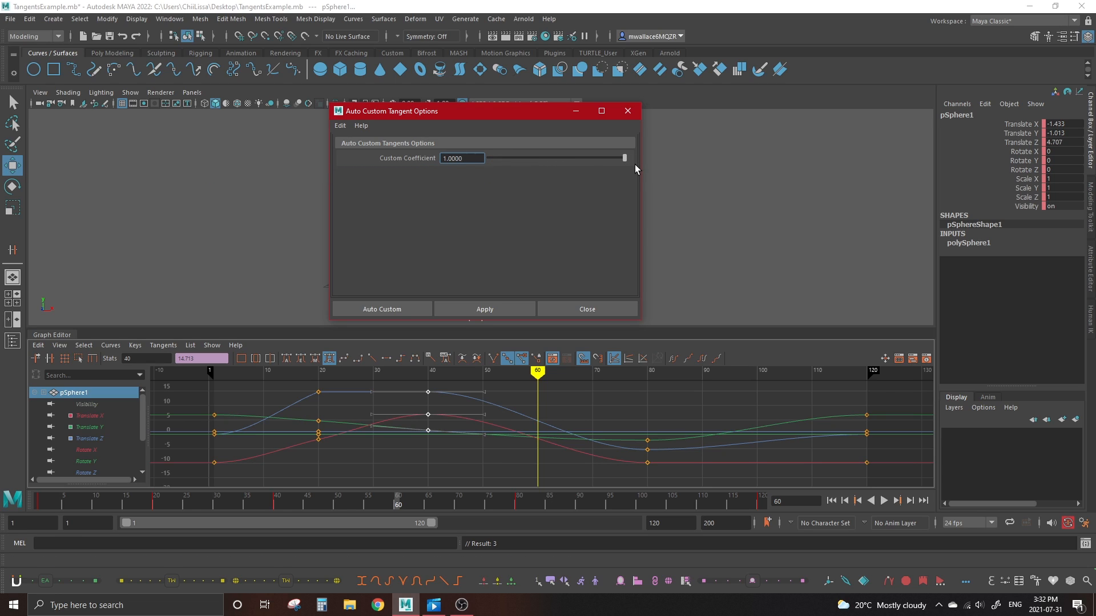
{"action": "left_click_drag", "start_coordinate": [624, 157], "coordinate": [618, 158]}
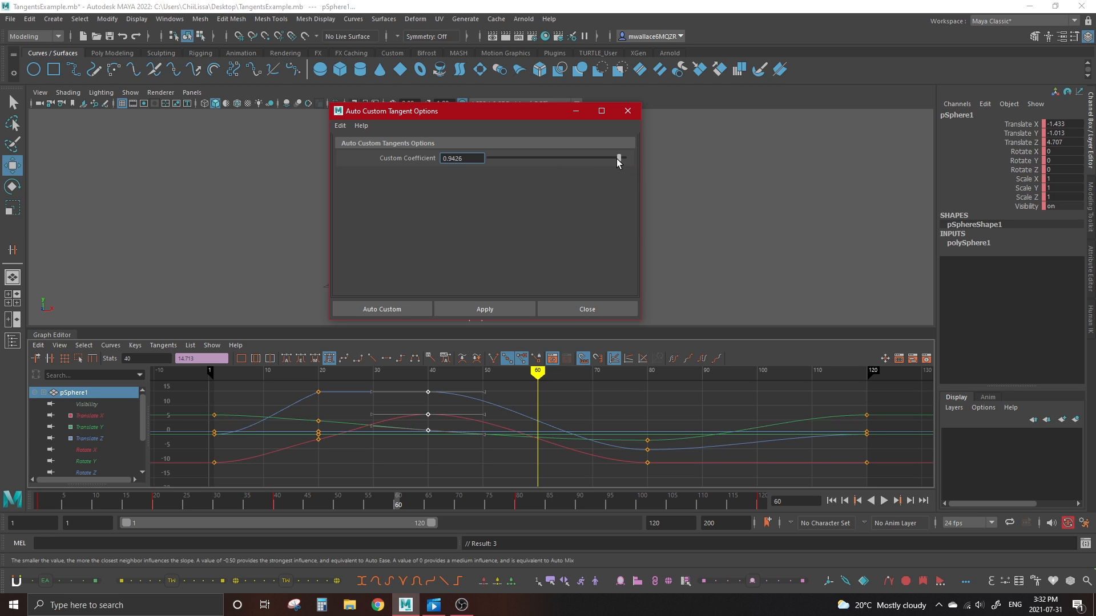
{"action": "left_click_drag", "start_coordinate": [618, 158], "coordinate": [559, 158]}
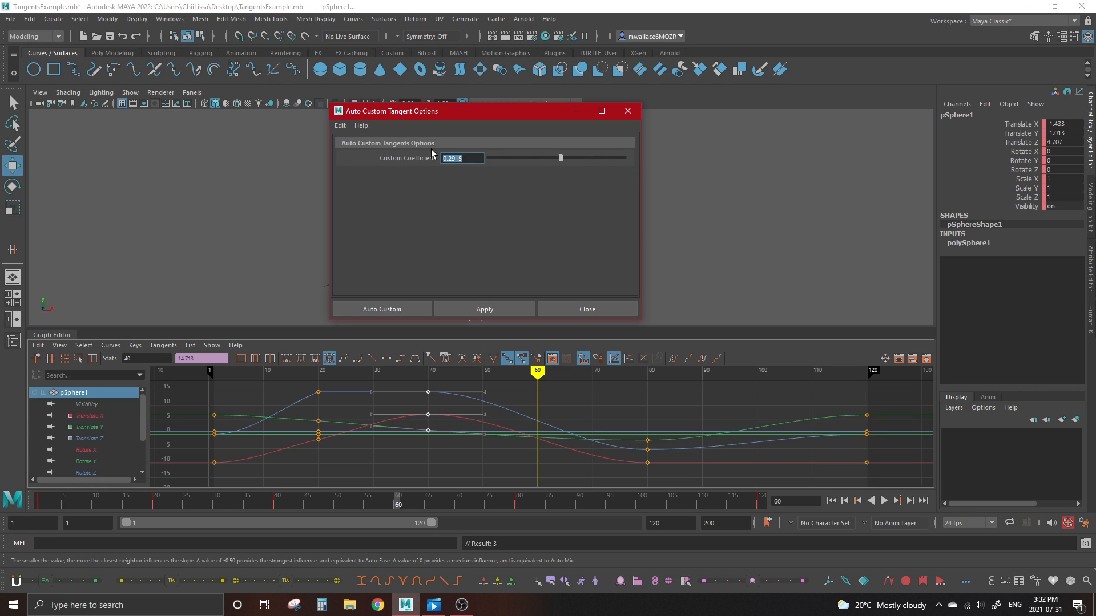
{"action": "left_click", "coordinate": [314, 359]}
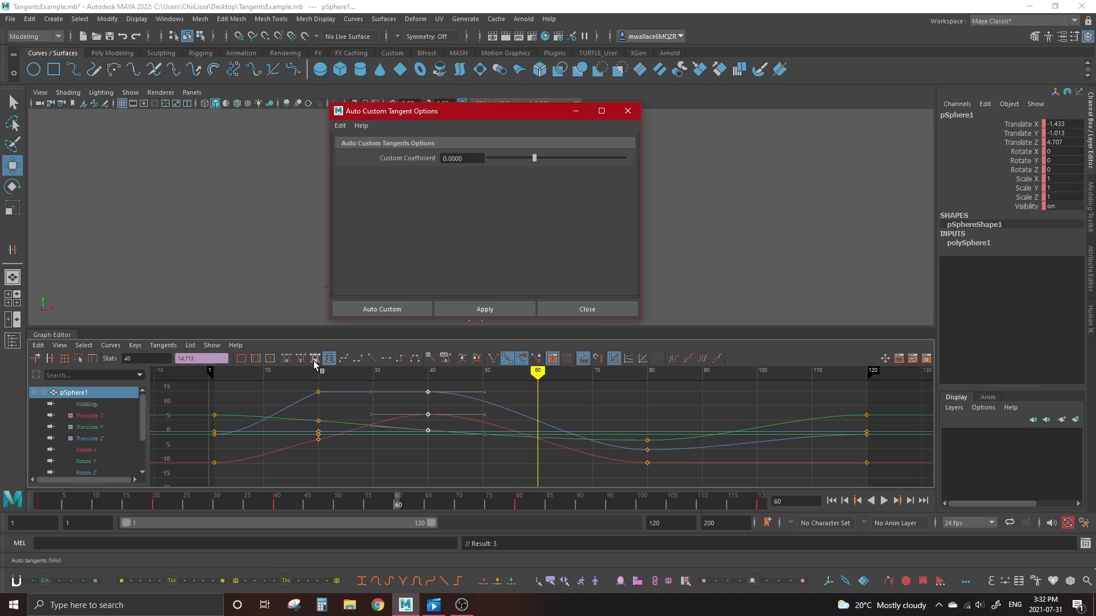
{"action": "left_click", "coordinate": [586, 309]}
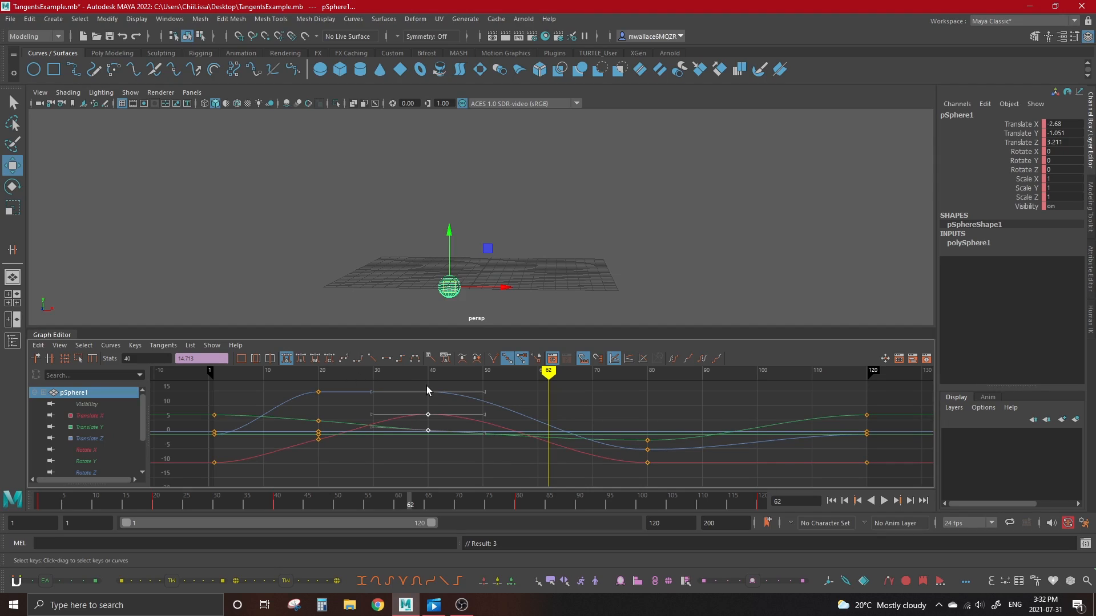
Select the frame 40 Translate Z key and drag it below zero, near -6.5.
{"action": "left_click", "coordinate": [343, 358]}
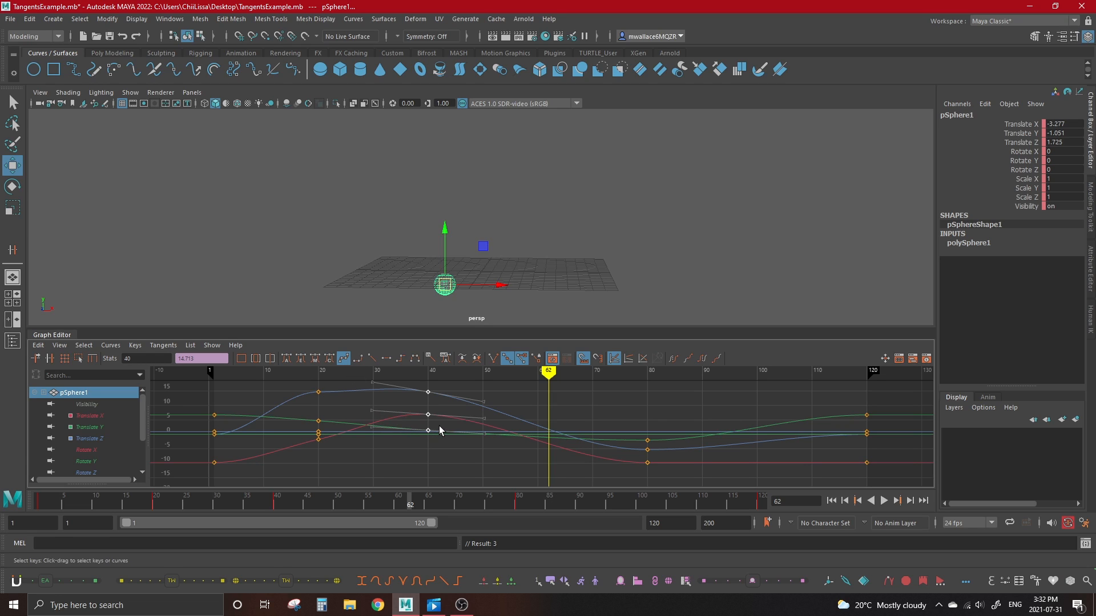
{"action": "mouse_move", "coordinate": [412, 416]}
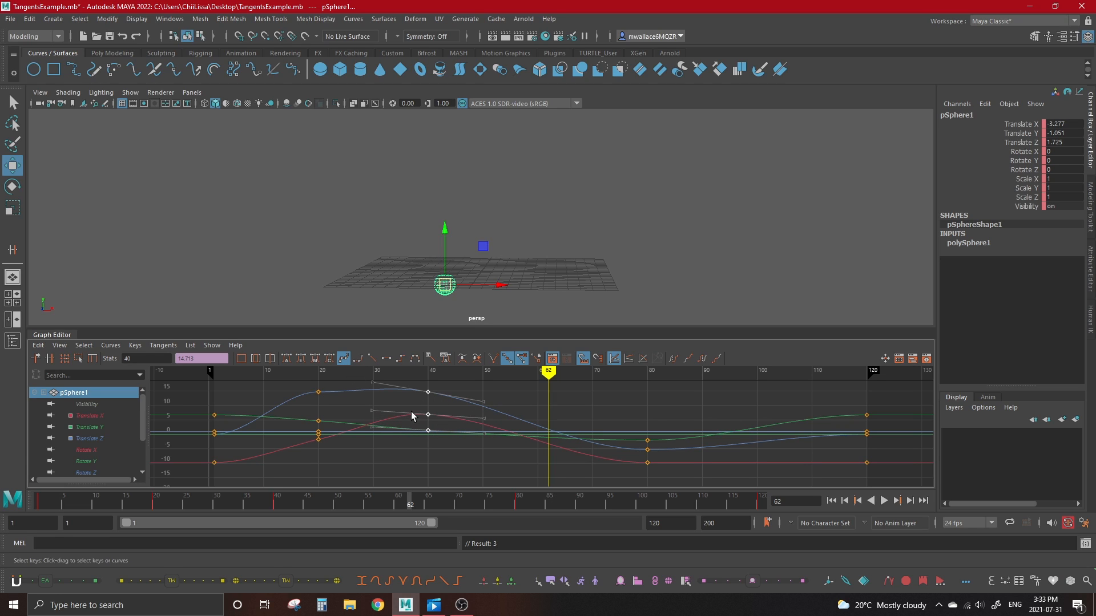
{"action": "mouse_move", "coordinate": [424, 401]}
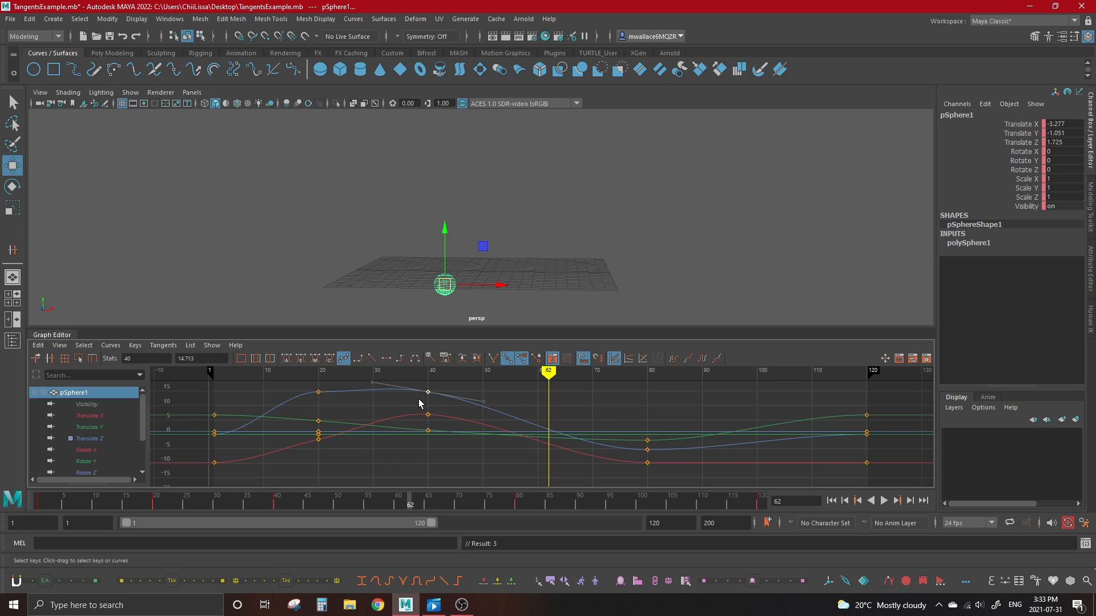
{"action": "left_click_drag", "start_coordinate": [427, 391], "coordinate": [429, 434]}
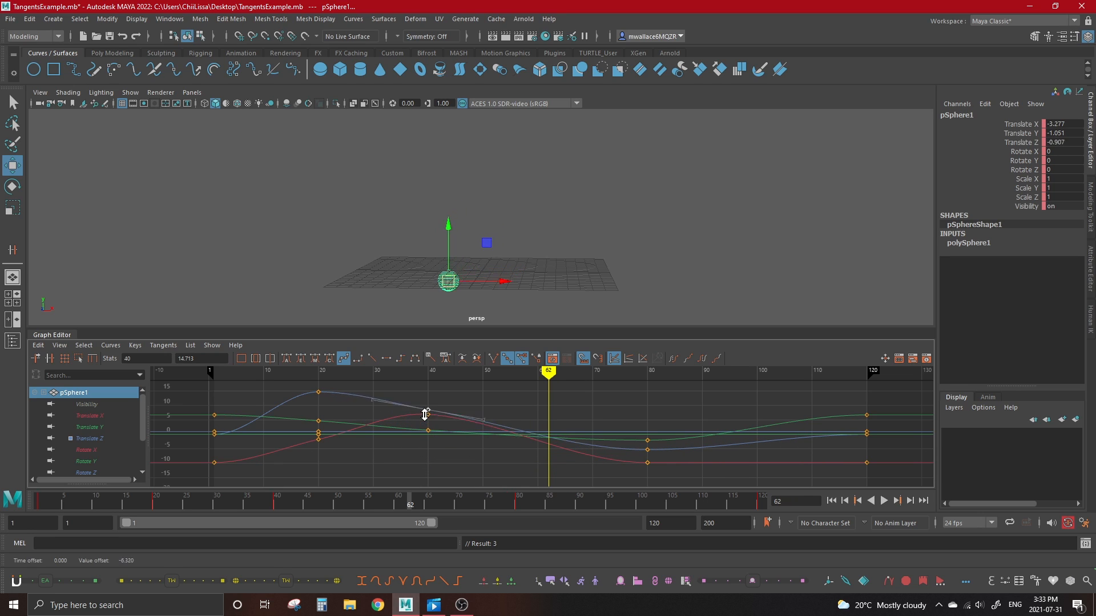
{"action": "left_click_drag", "start_coordinate": [427, 412], "coordinate": [420, 455]}
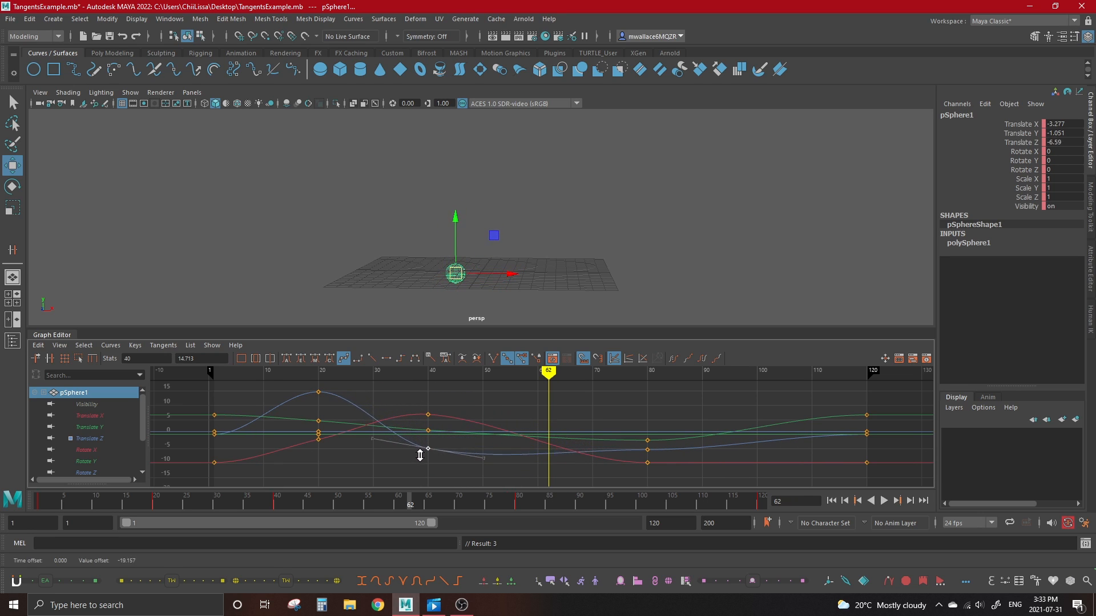
{"action": "left_click_drag", "start_coordinate": [419, 455], "coordinate": [433, 455]}
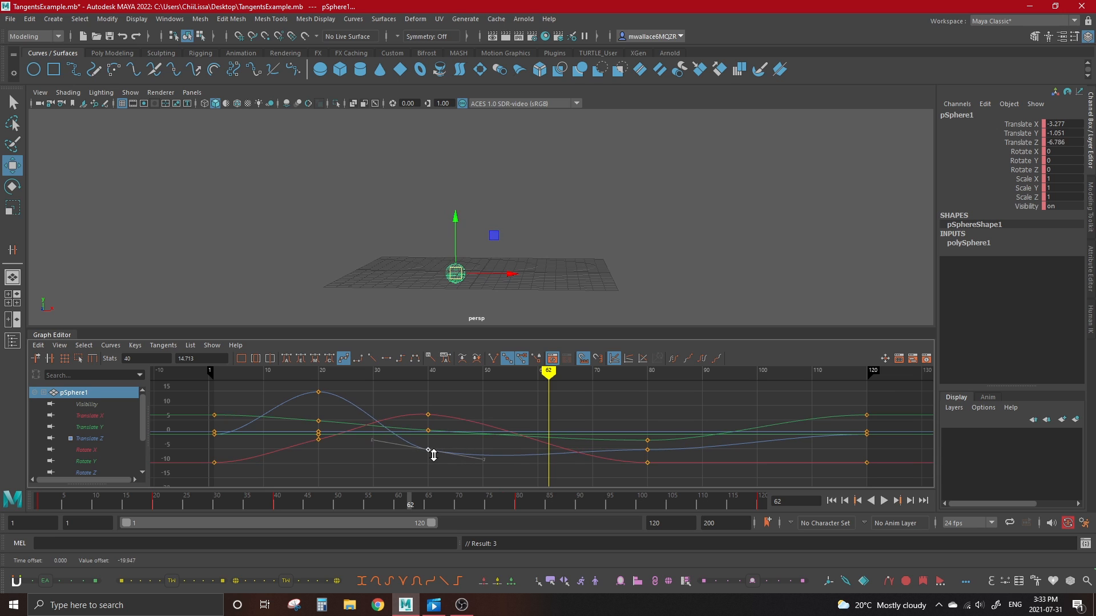
{"action": "left_click_drag", "start_coordinate": [427, 452], "coordinate": [428, 449]}
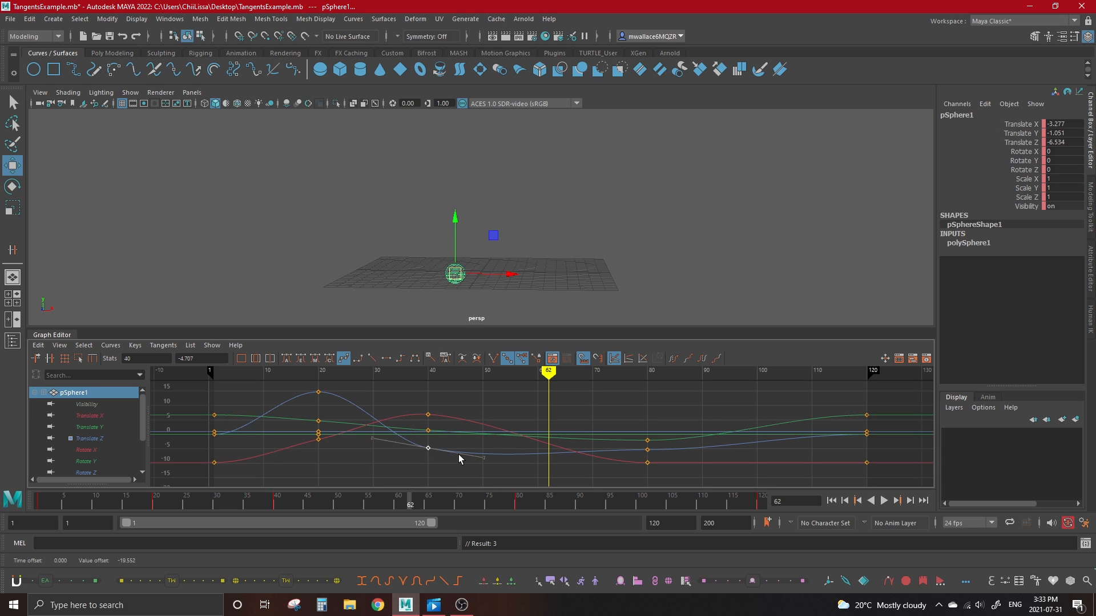
{"action": "mouse_move", "coordinate": [508, 459]}
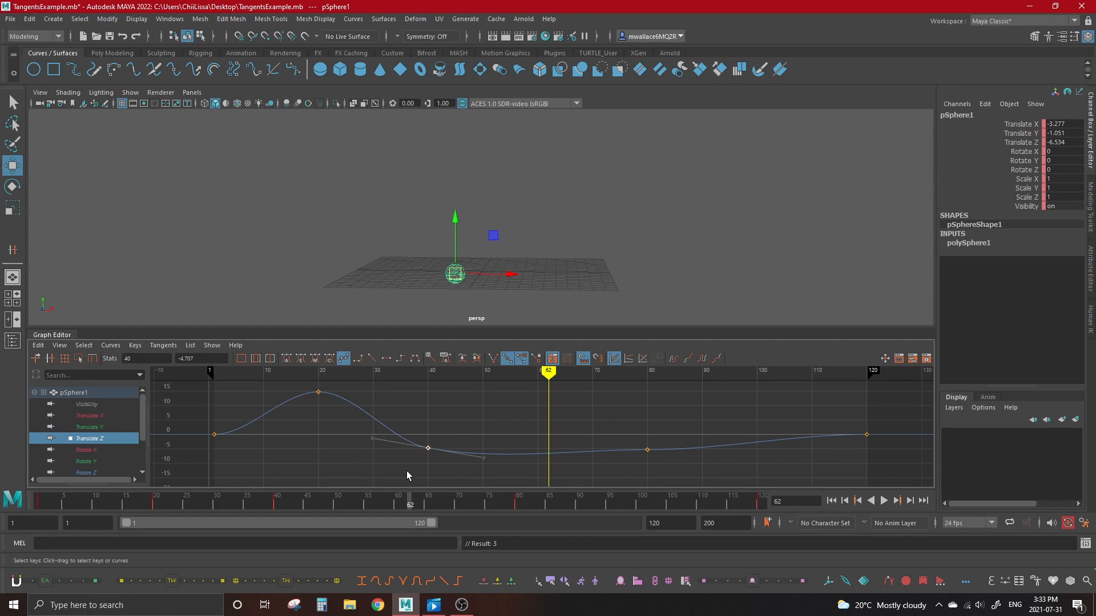
Add a key at frame 62 (about -5.3) and marquee-select all Translate Z keys.
{"action": "left_click", "coordinate": [356, 358]}
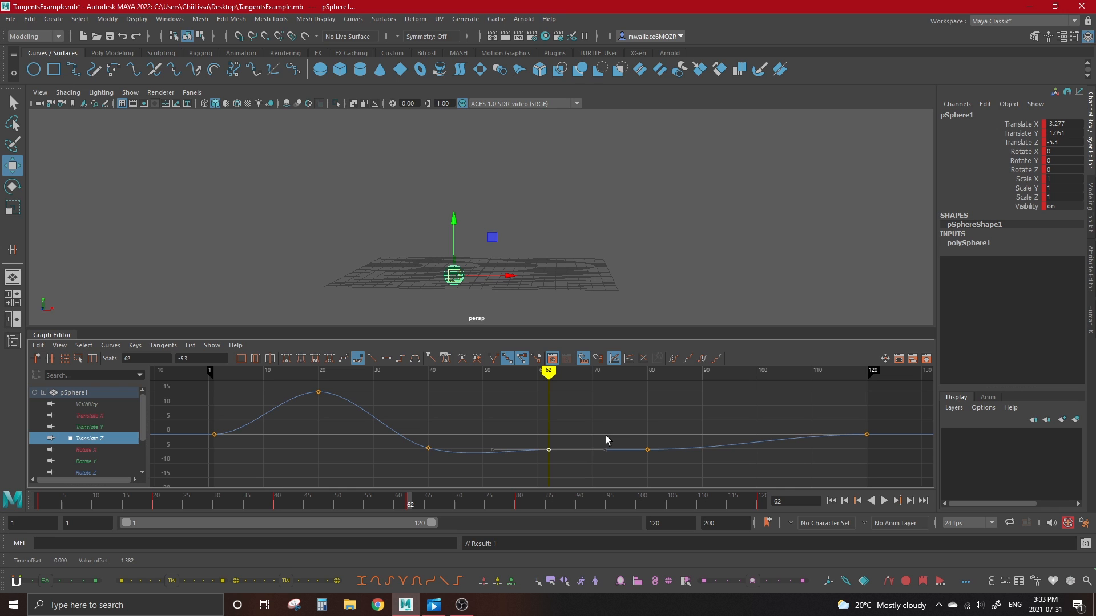
{"action": "mouse_move", "coordinate": [548, 455]}
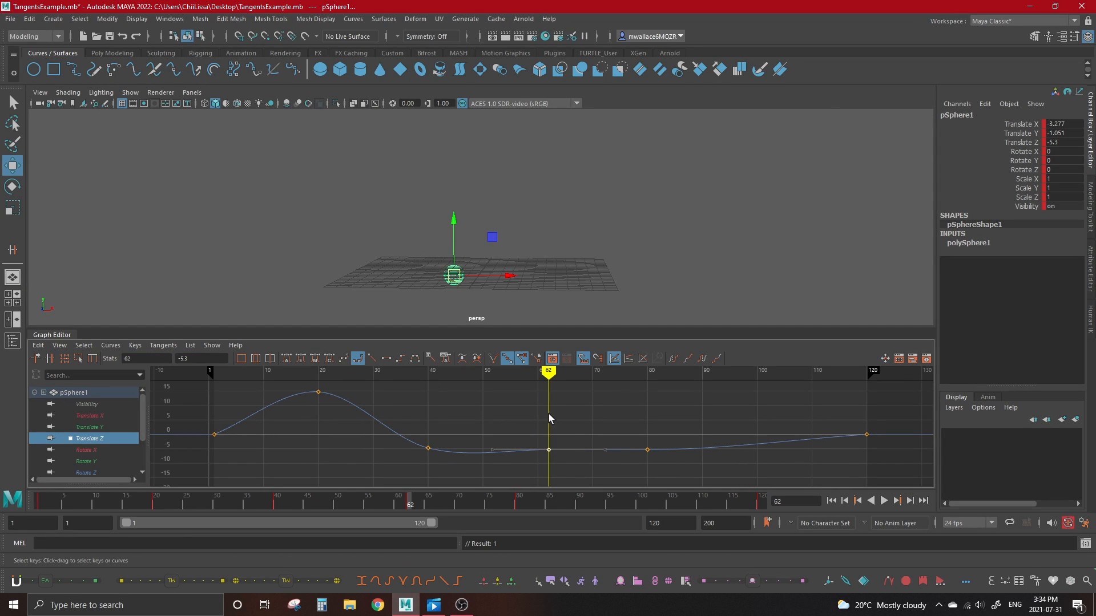
{"action": "left_click_drag", "start_coordinate": [548, 449], "coordinate": [549, 467]}
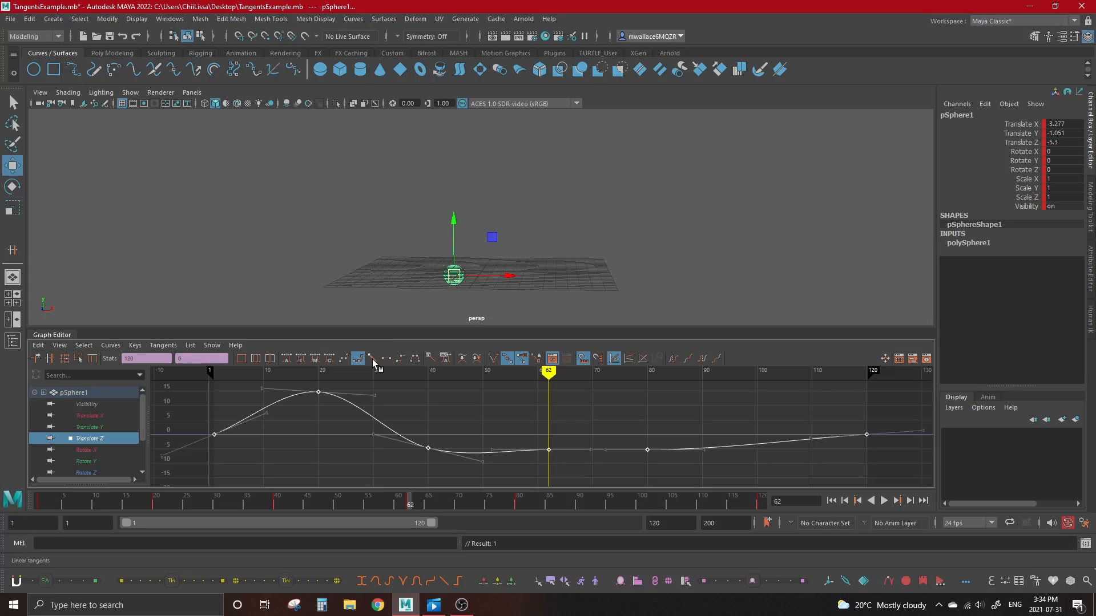
Switch all selected Translate Z keys to linear tangents.
{"action": "left_click", "coordinate": [361, 359]}
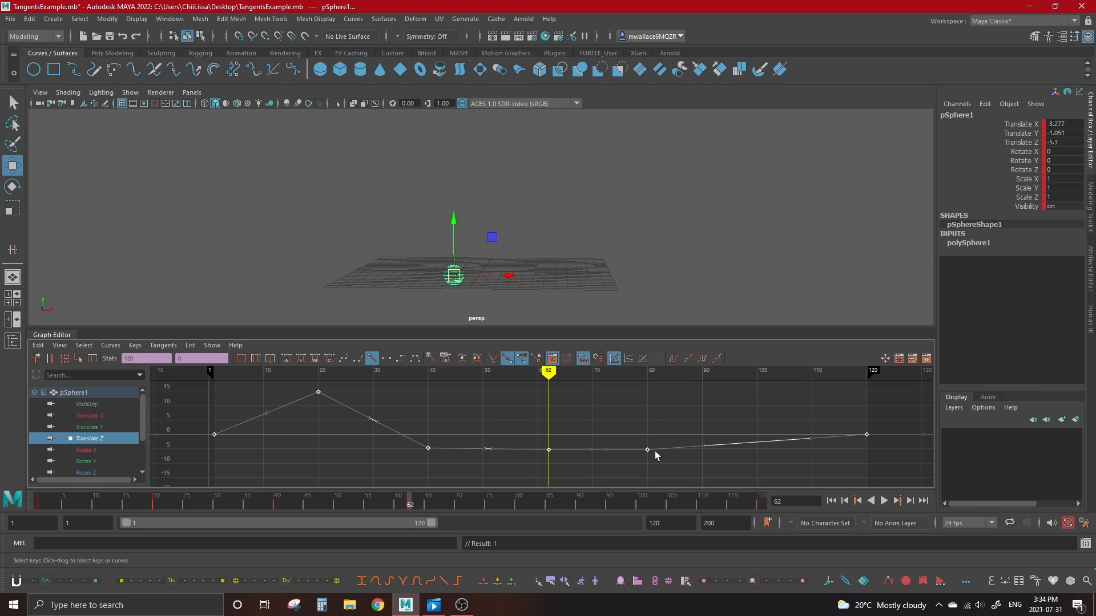
{"action": "mouse_move", "coordinate": [441, 455]}
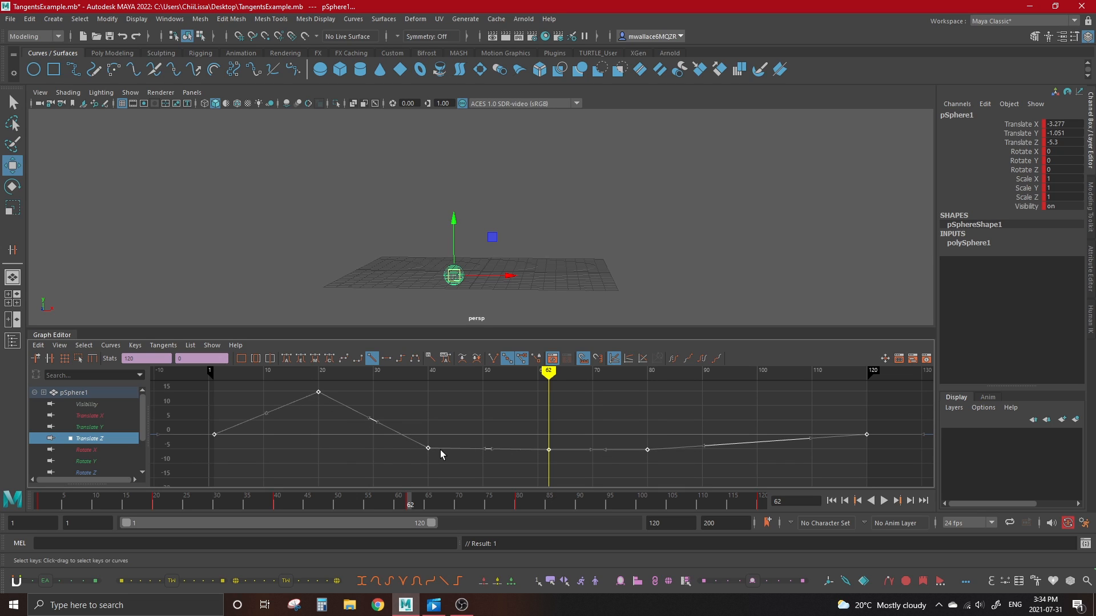
{"action": "mouse_move", "coordinate": [389, 433]}
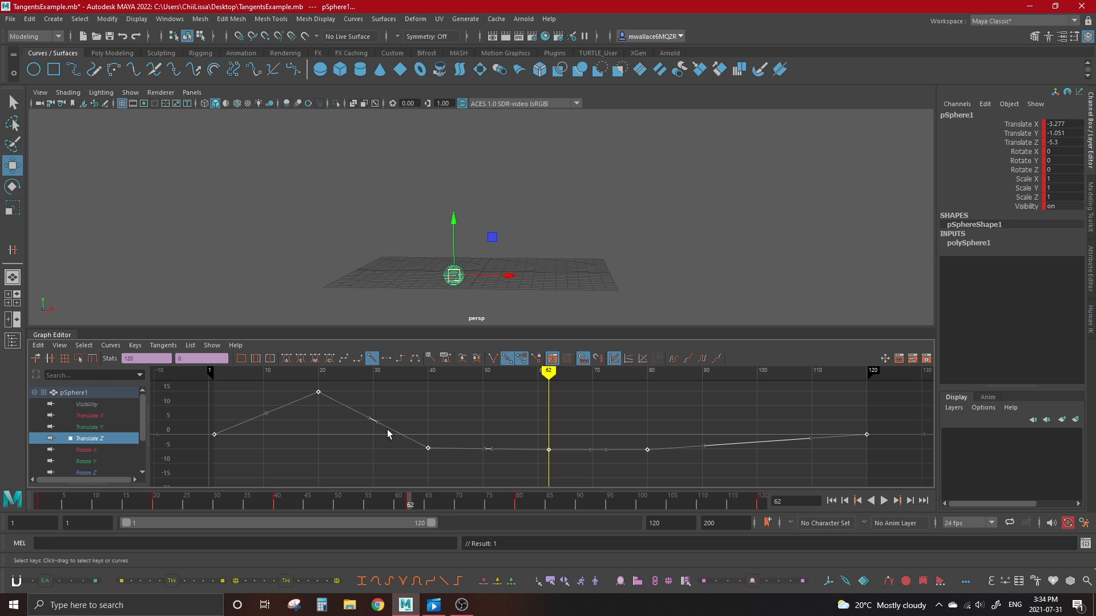
{"action": "mouse_move", "coordinate": [427, 451]}
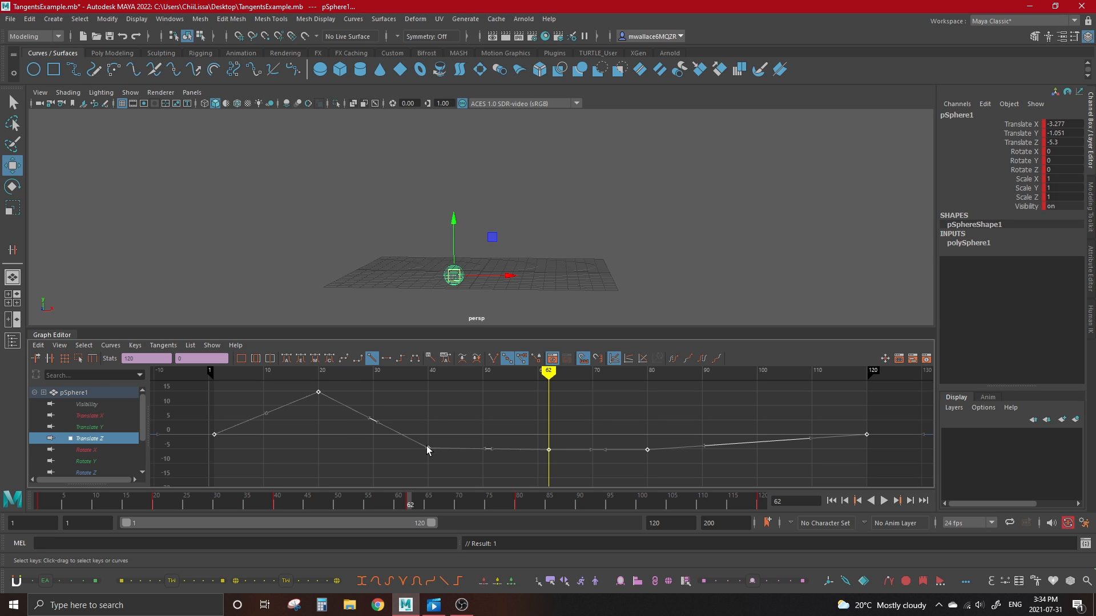
{"action": "left_click", "coordinate": [373, 359]}
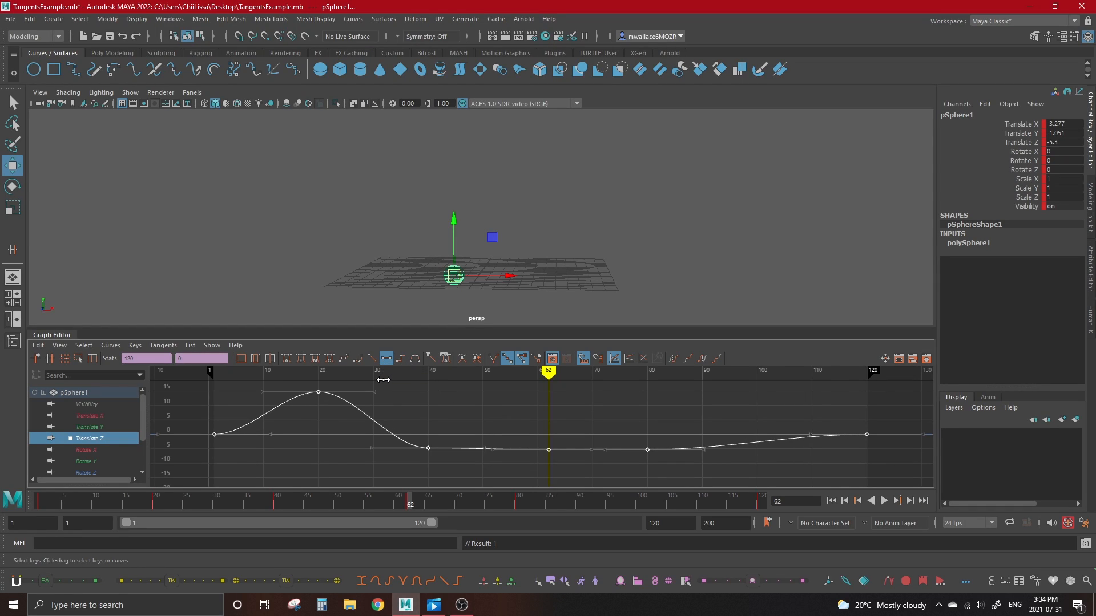
{"action": "mouse_move", "coordinate": [430, 452]}
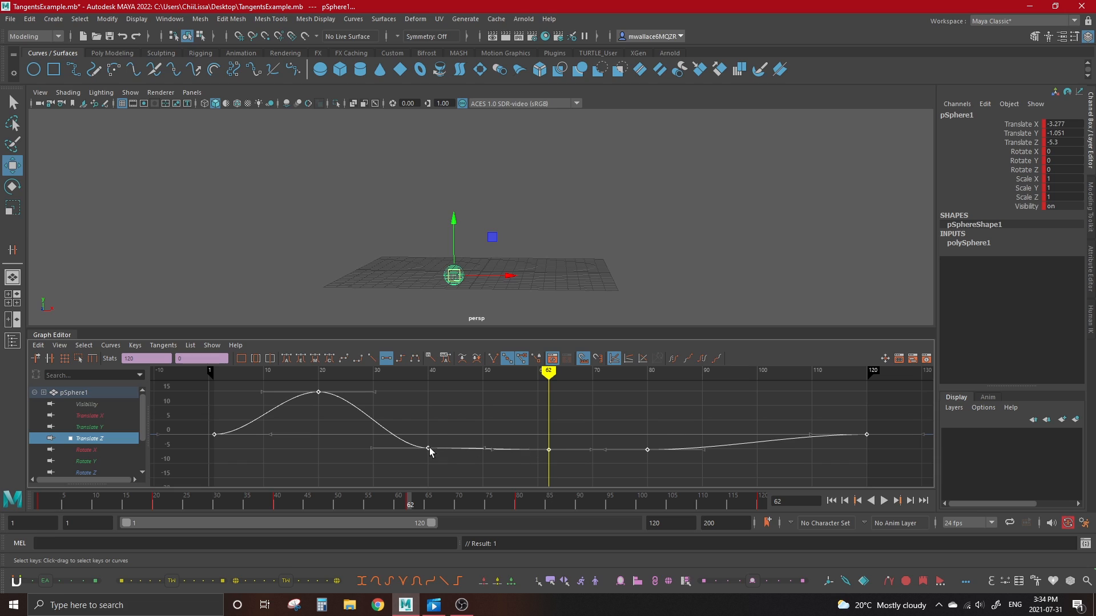
{"action": "mouse_move", "coordinate": [761, 440]}
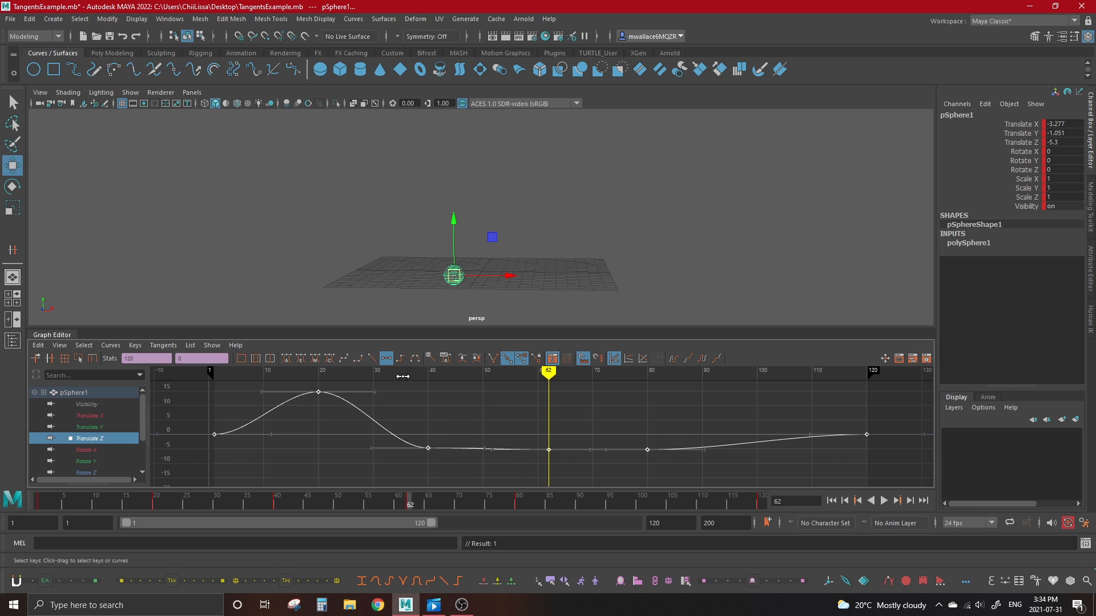
Move the current time to frame 31 and select the frame 20 peak key (14.713).
{"action": "left_click_drag", "start_coordinate": [549, 371], "coordinate": [377, 371]}
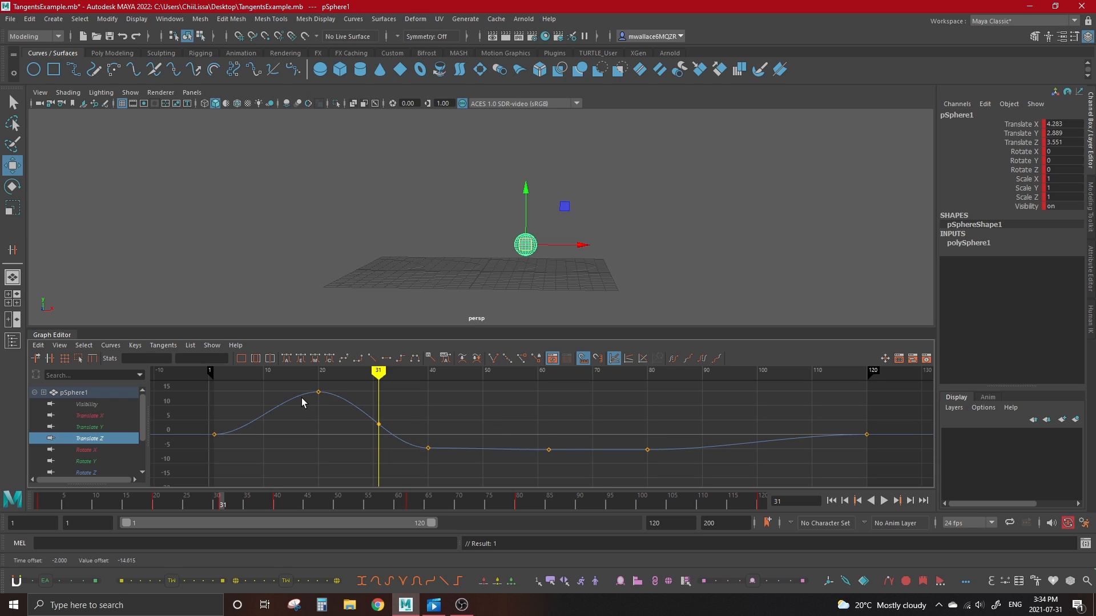
{"action": "mouse_move", "coordinate": [319, 421]}
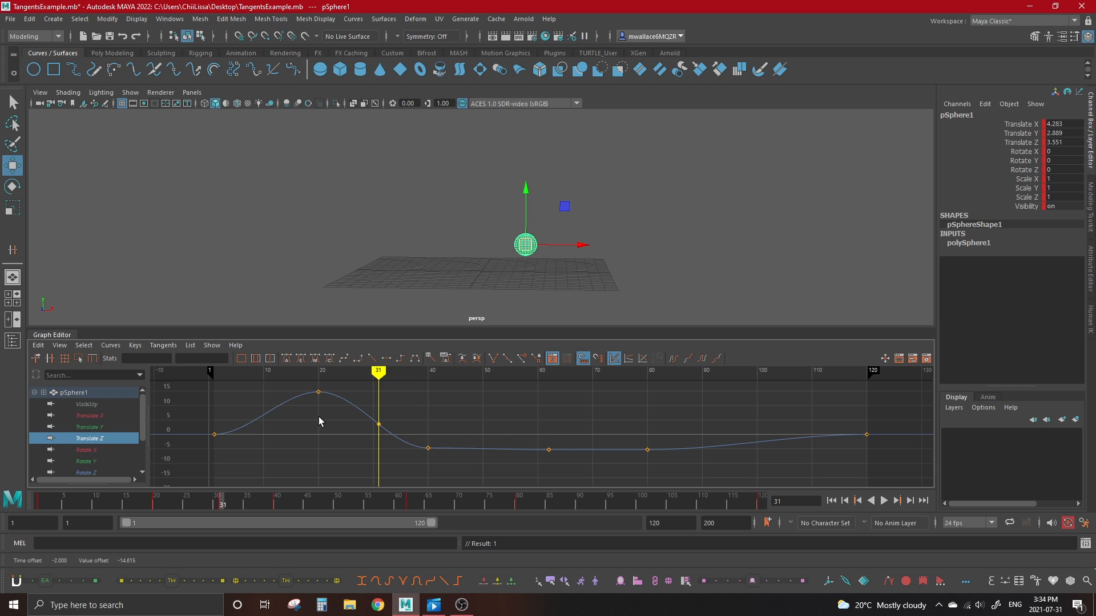
{"action": "left_click", "coordinate": [317, 392]}
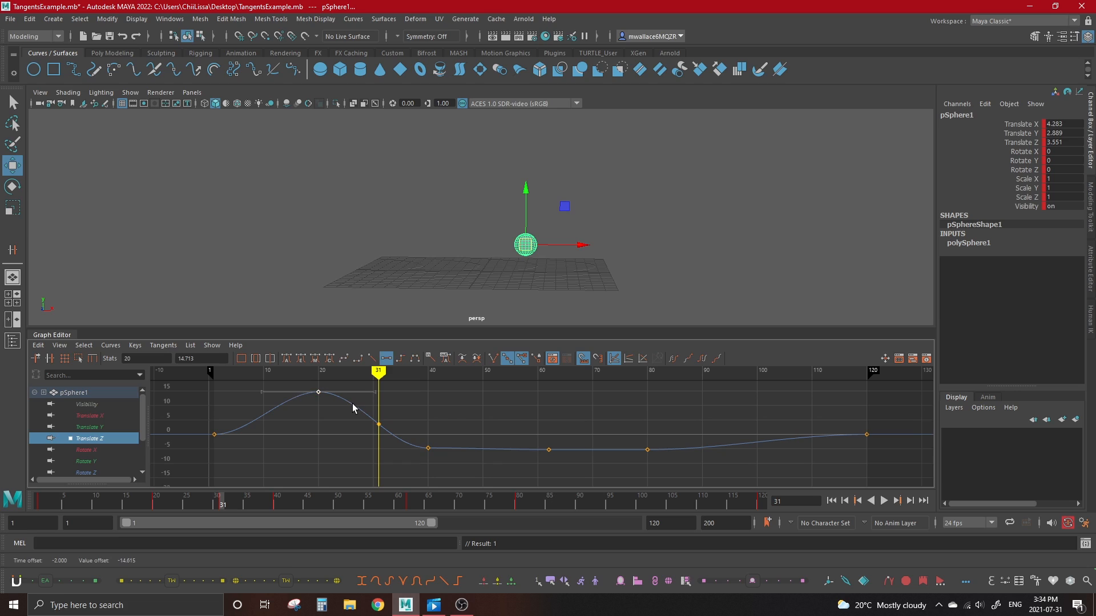
{"action": "mouse_move", "coordinate": [296, 405]}
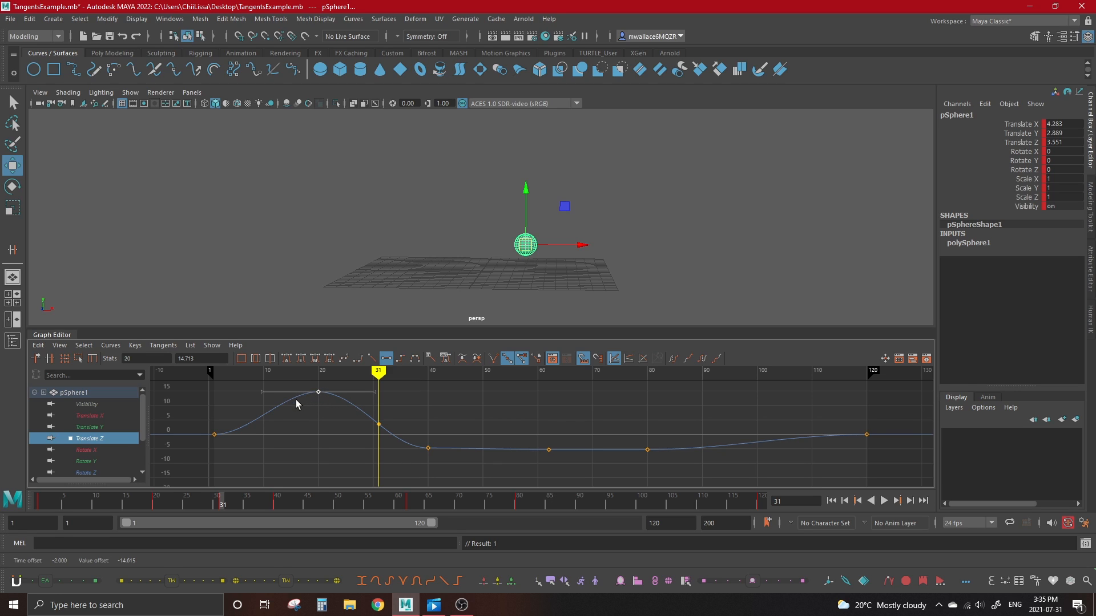
{"action": "mouse_move", "coordinate": [352, 410]}
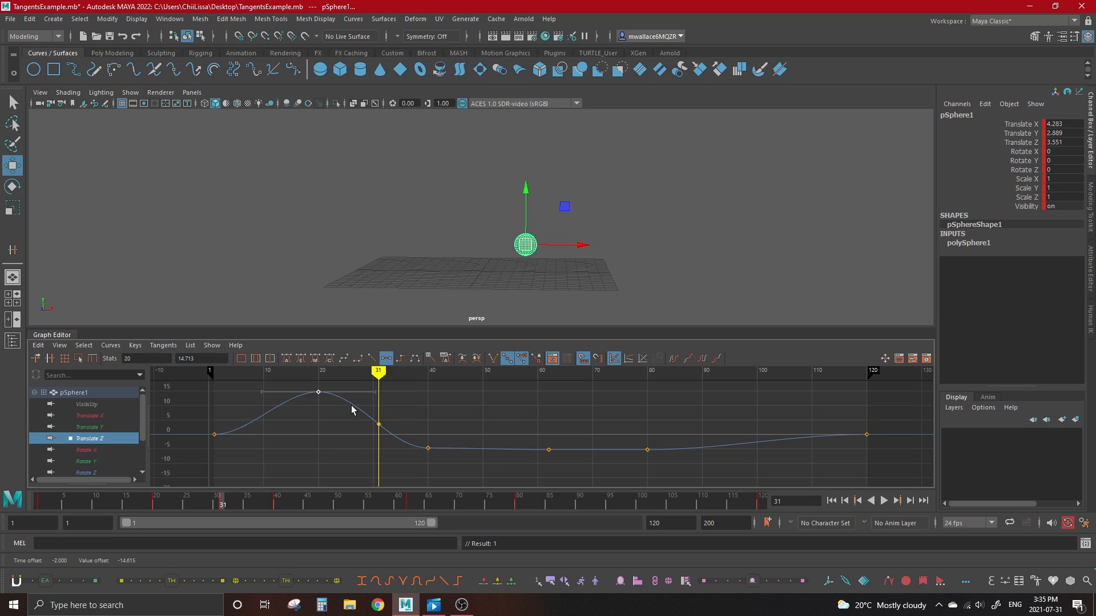
{"action": "mouse_move", "coordinate": [286, 411]}
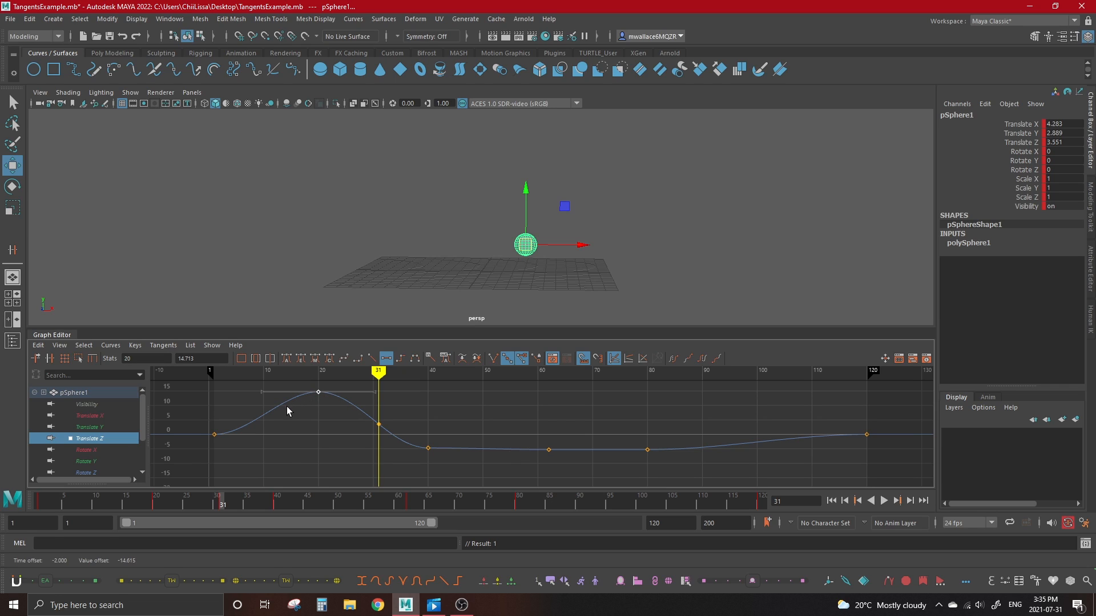
{"action": "mouse_move", "coordinate": [358, 419]}
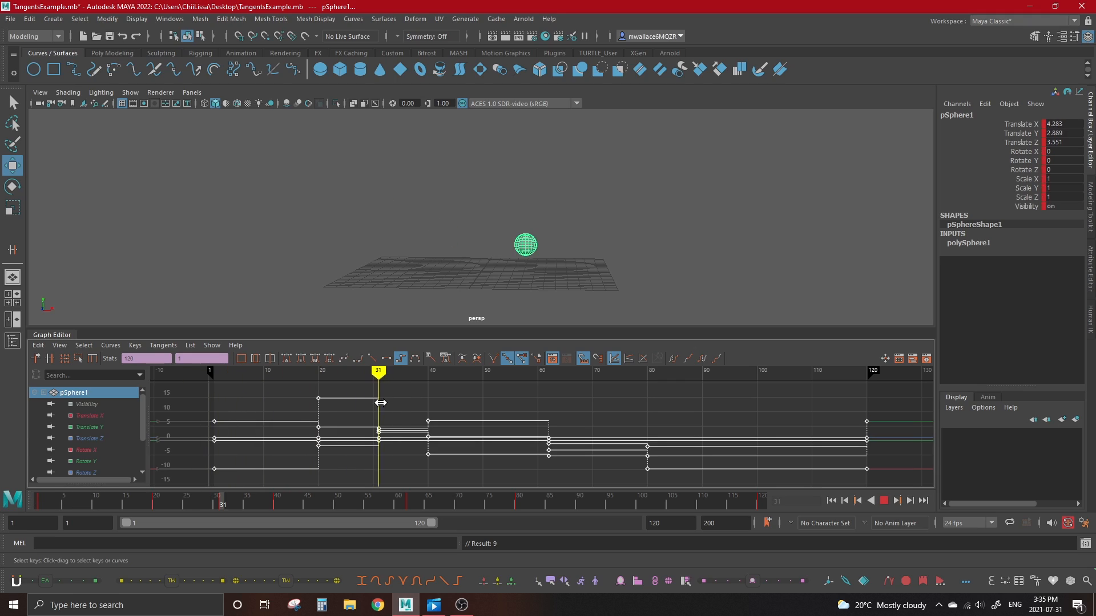
Scrub the timeline to watch the stepped keys hold their values.
{"action": "left_click_drag", "start_coordinate": [378, 370], "coordinate": [428, 370]}
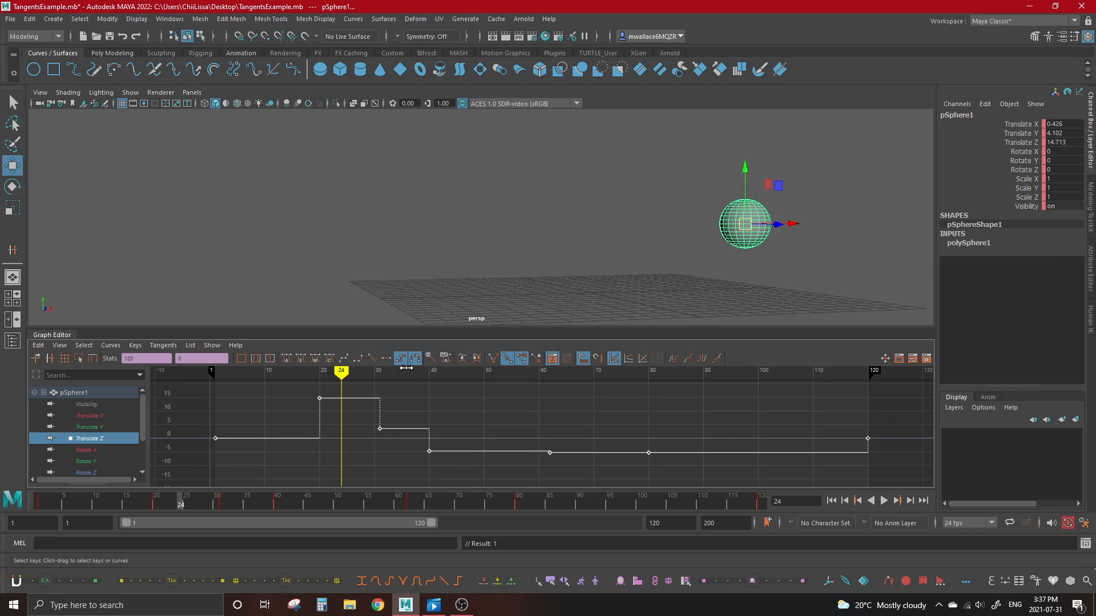
Apply plateau tangents, preview the motion, and reangle the frame 40 key's tangent.
{"action": "left_click", "coordinate": [414, 358]}
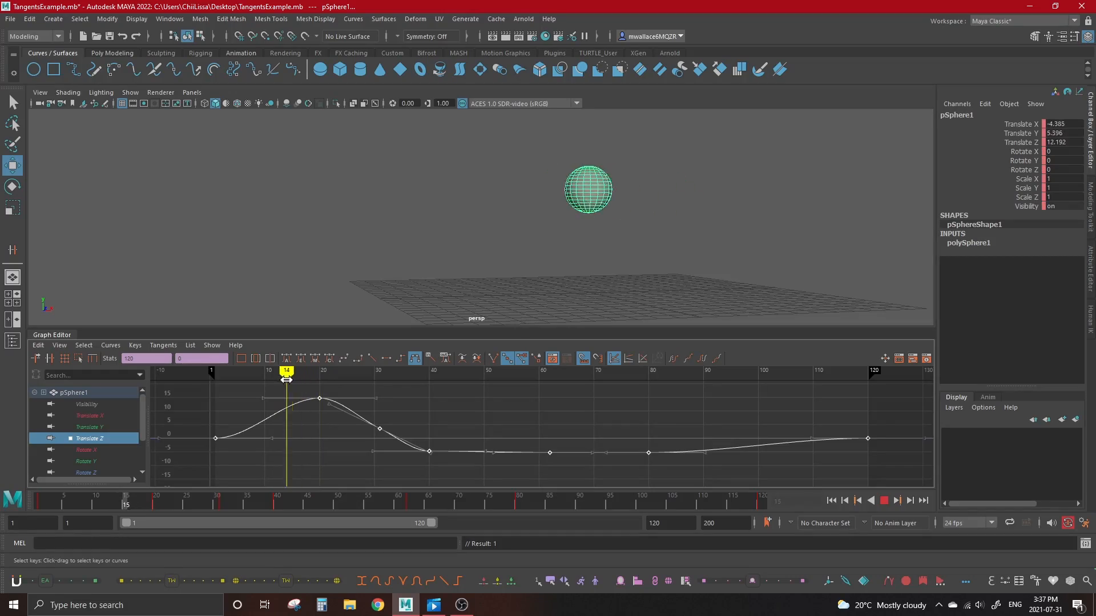
{"action": "left_click_drag", "start_coordinate": [286, 371], "coordinate": [445, 371]}
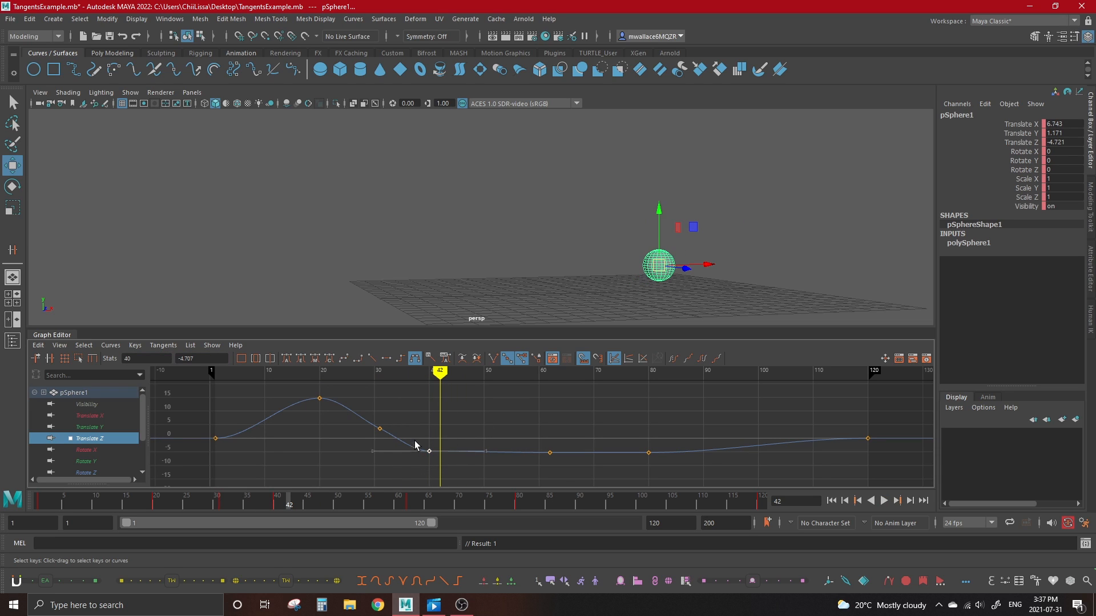
{"action": "left_click_drag", "start_coordinate": [428, 451], "coordinate": [428, 436]}
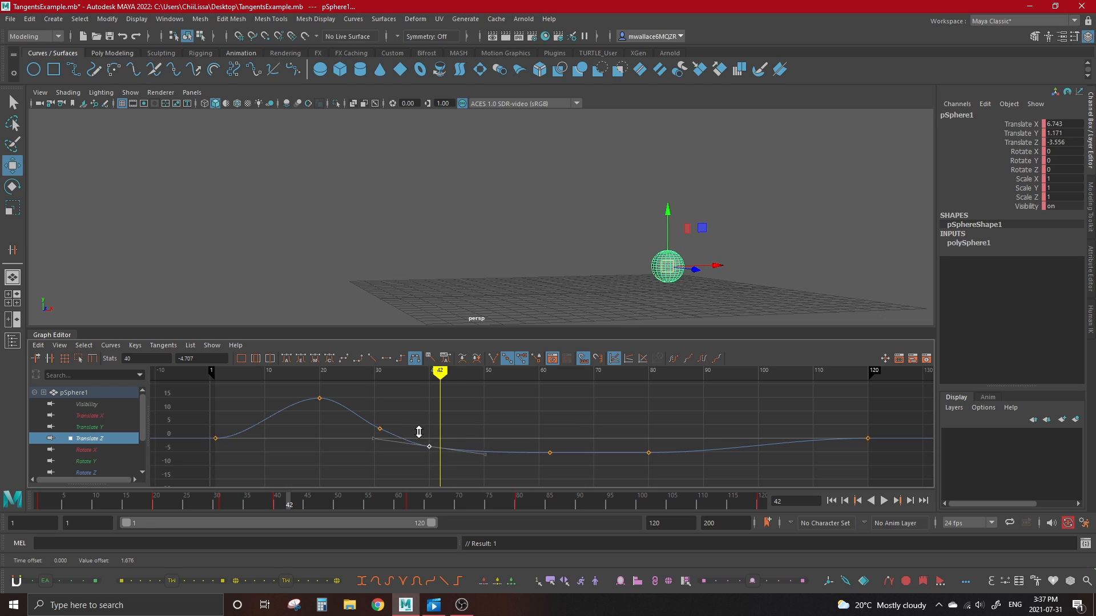
{"action": "left_click_drag", "start_coordinate": [429, 433], "coordinate": [430, 450]}
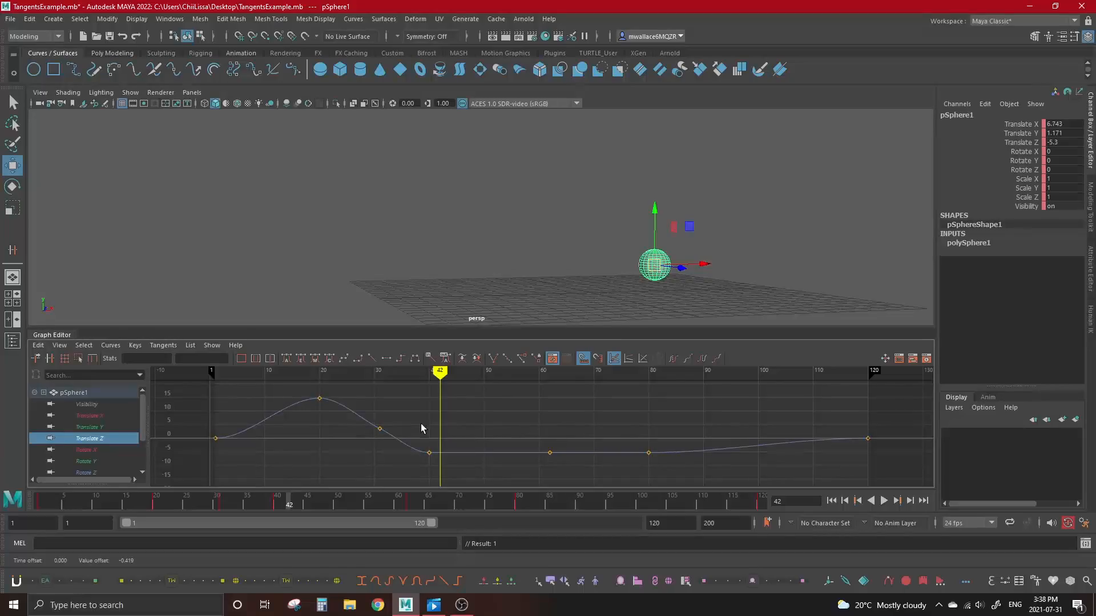
{"action": "left_click", "coordinate": [343, 358]}
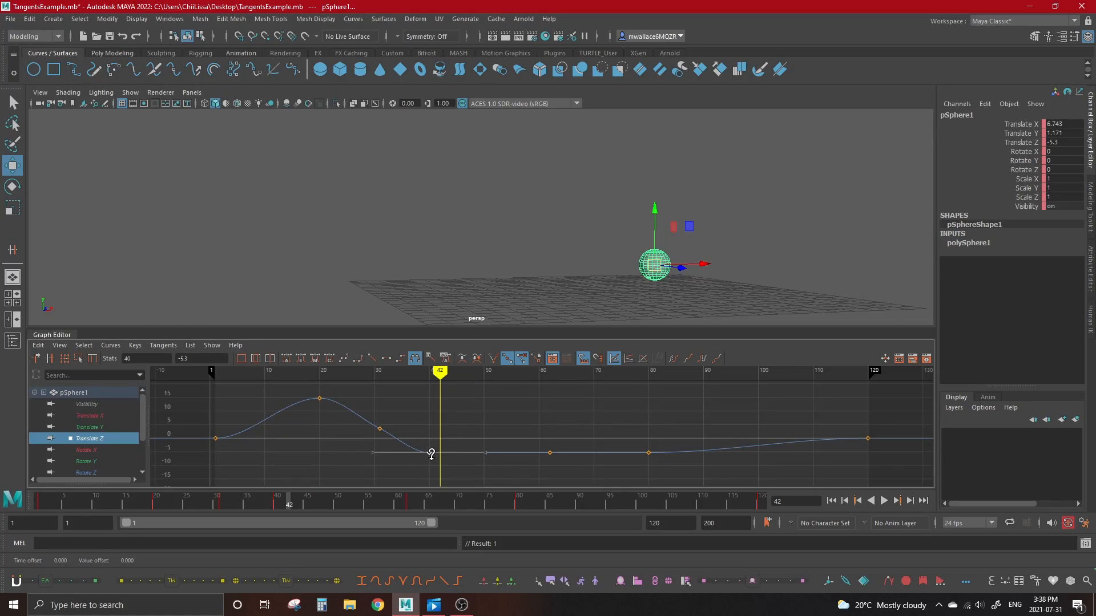
{"action": "left_click_drag", "start_coordinate": [431, 452], "coordinate": [430, 450]}
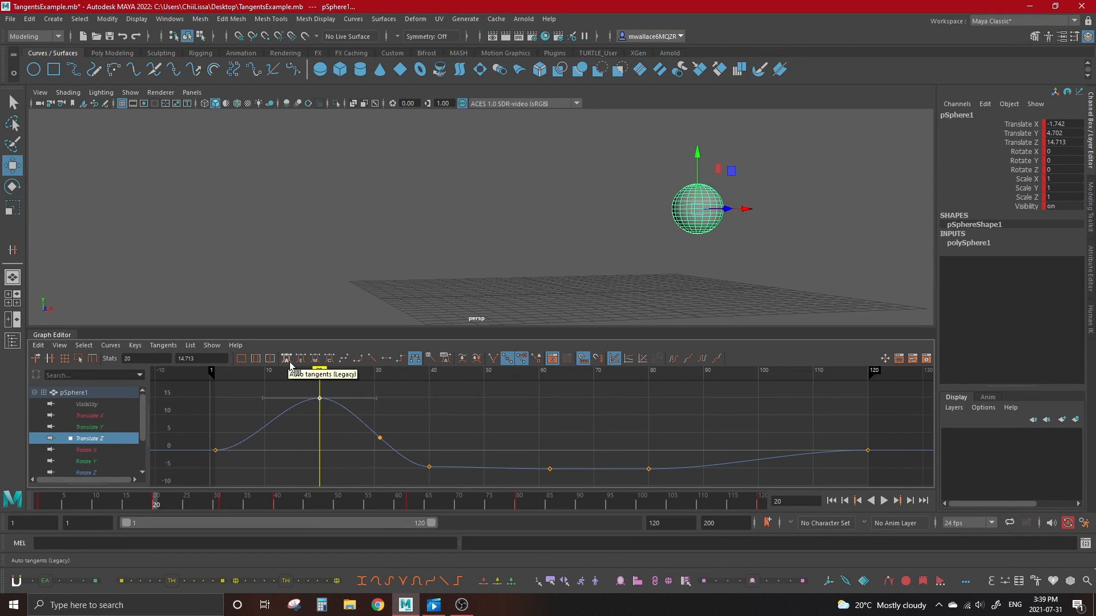
{"action": "left_click", "coordinate": [287, 358]}
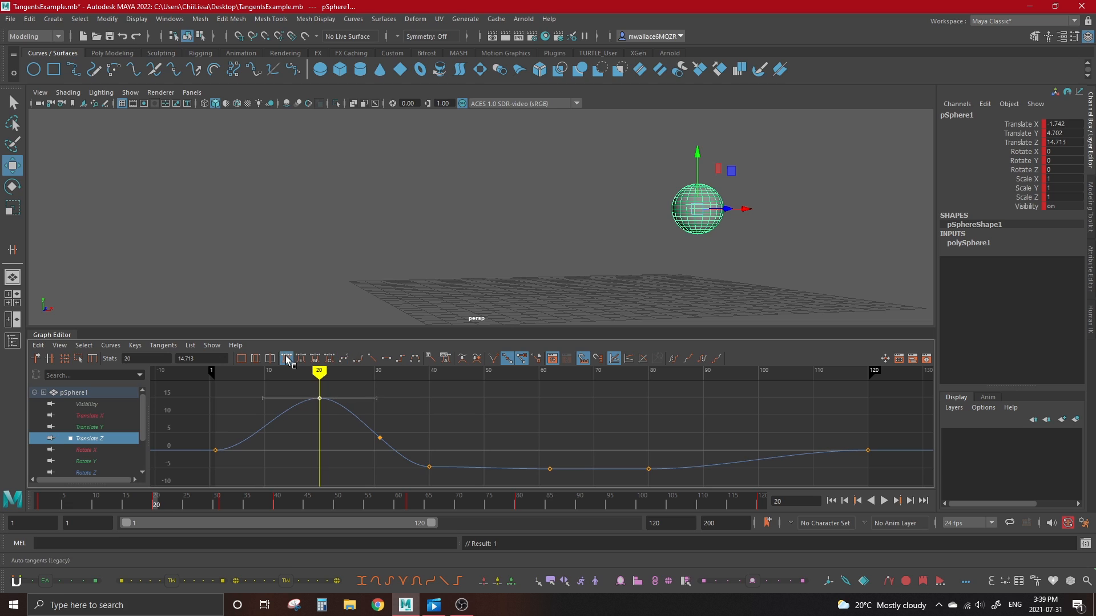
{"action": "left_click", "coordinate": [344, 358]}
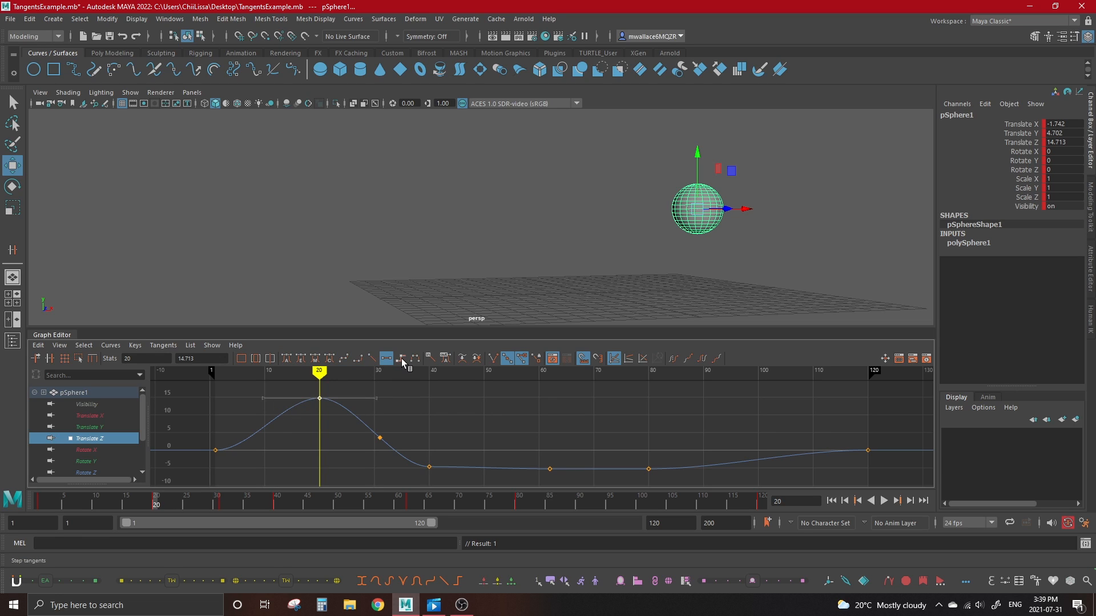
{"action": "left_click", "coordinate": [287, 358]}
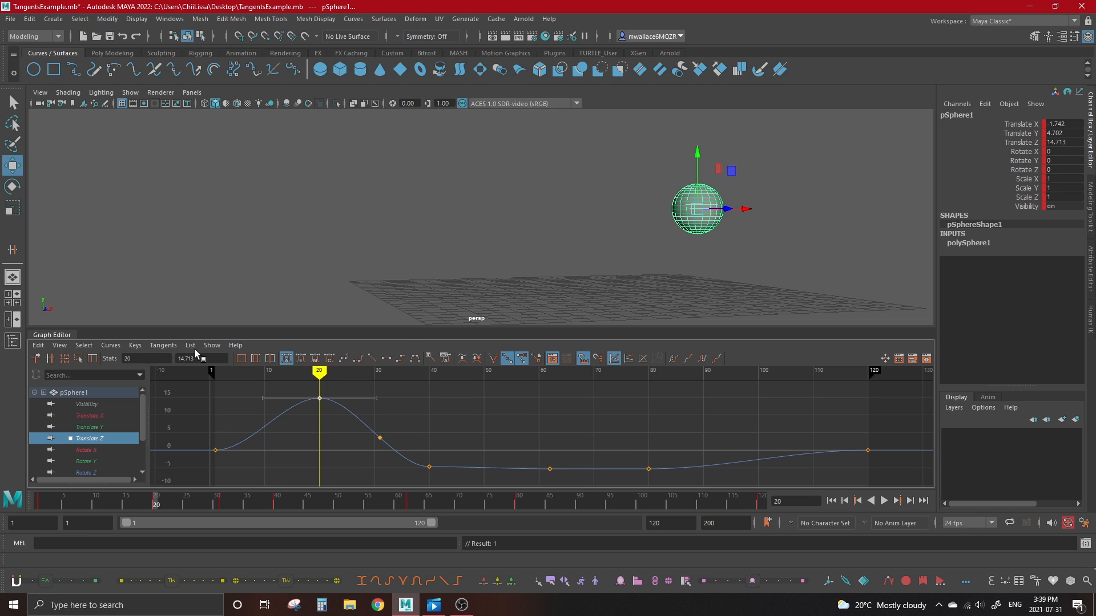
In Animation preferences, set the default in tangent to Clamped.
{"action": "left_click", "coordinate": [169, 19]}
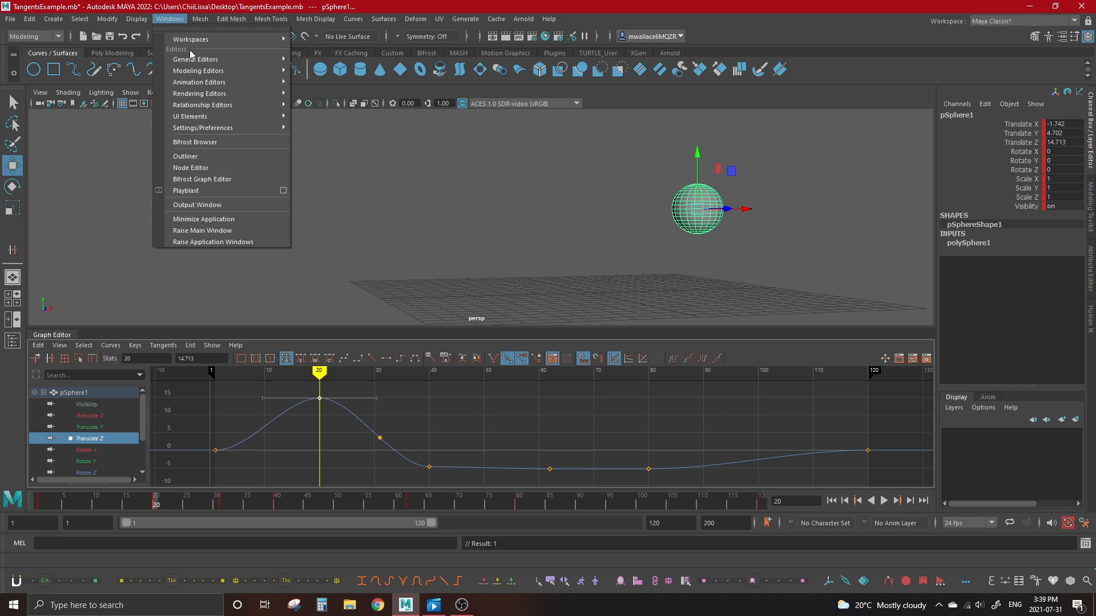
{"action": "left_click", "coordinate": [203, 128]}
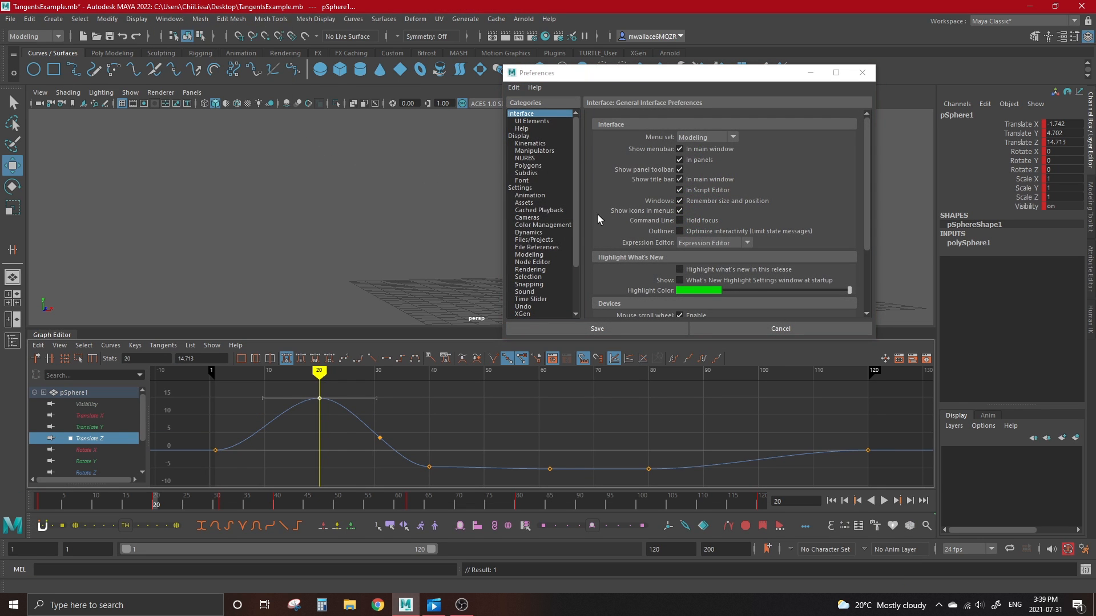
{"action": "left_click", "coordinate": [530, 195]}
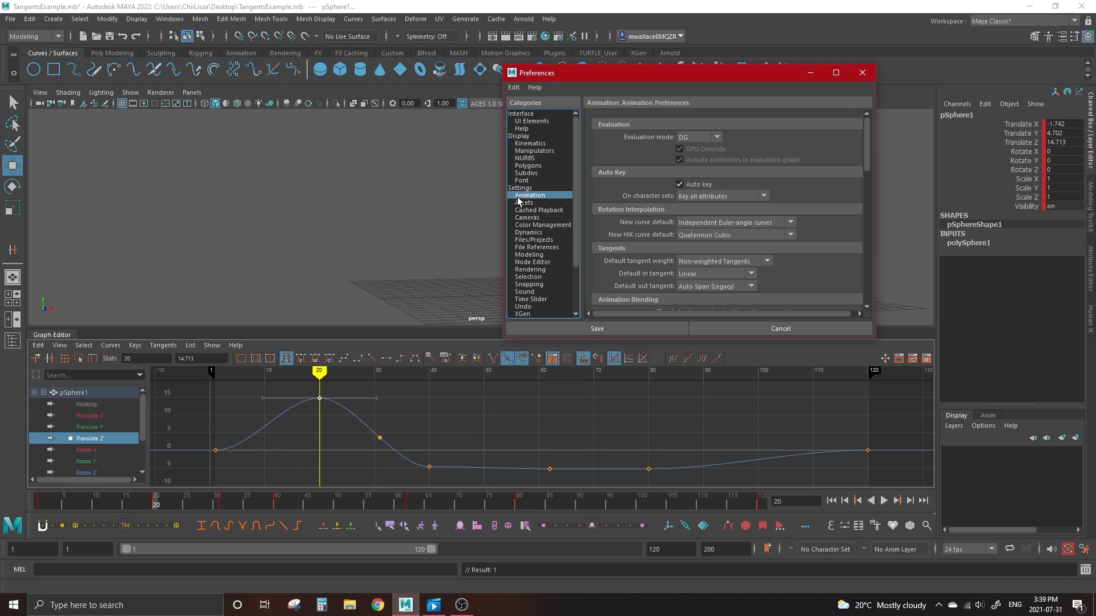
{"action": "mouse_move", "coordinate": [837, 181]}
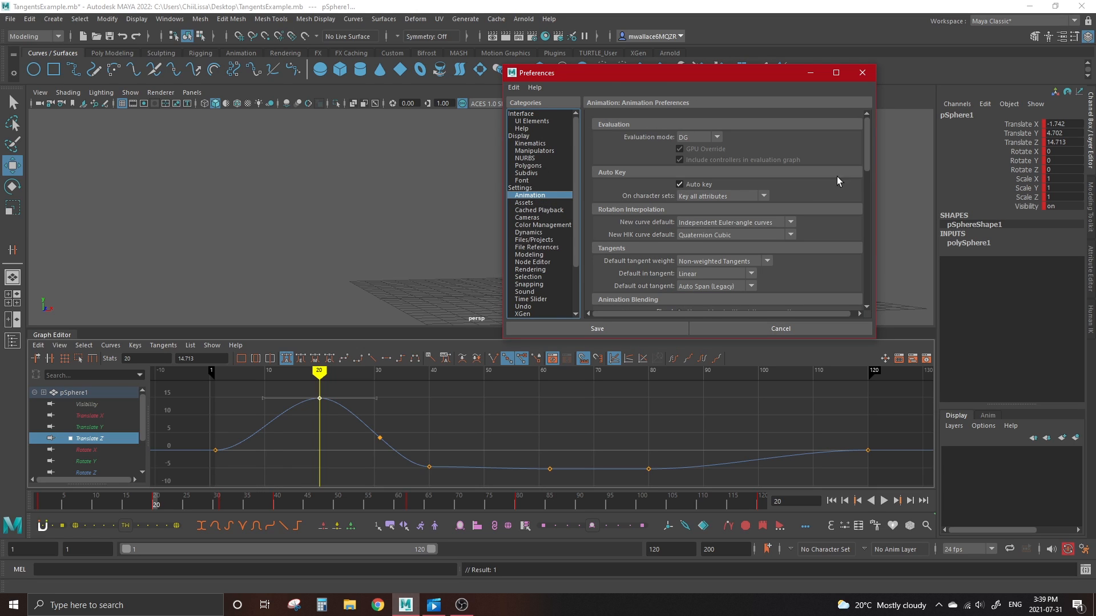
{"action": "scroll", "scroll_direction": "down", "scroll_amount": 3}
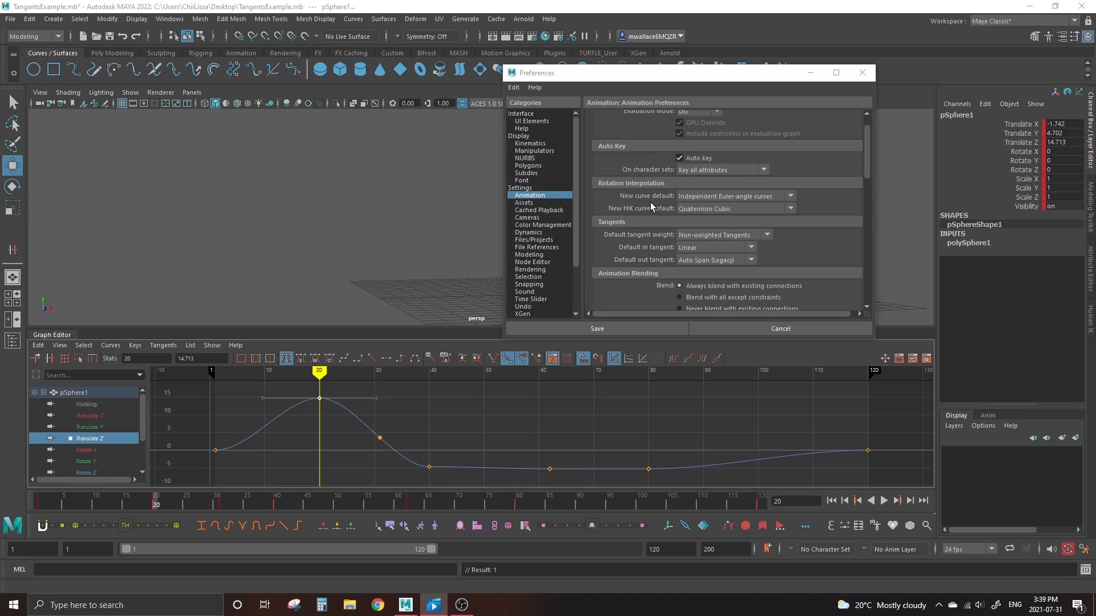
{"action": "mouse_move", "coordinate": [740, 264]}
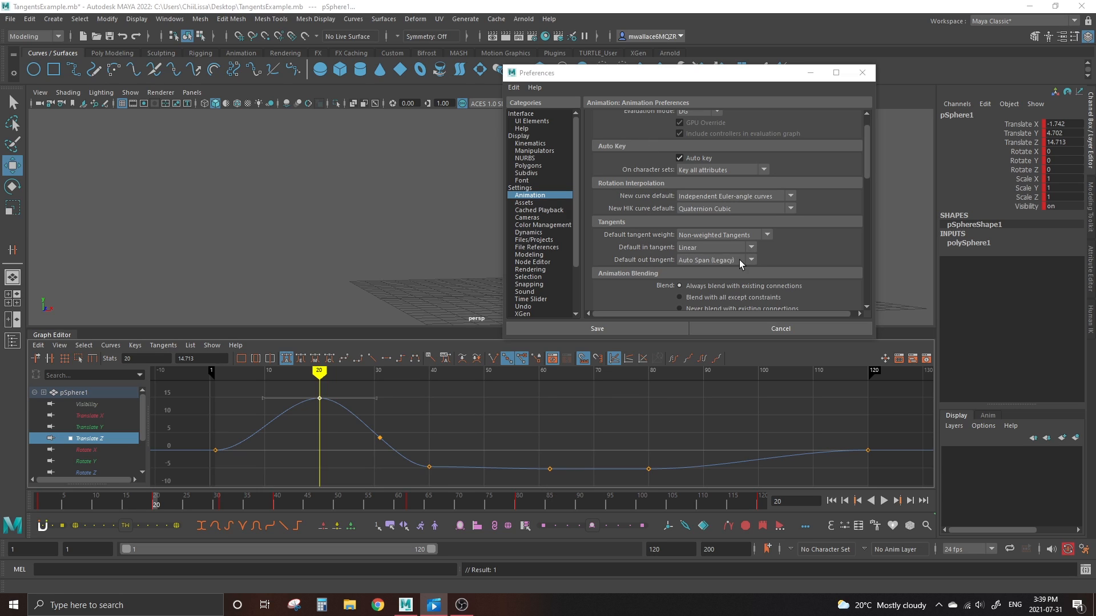
{"action": "left_click", "coordinate": [750, 260]}
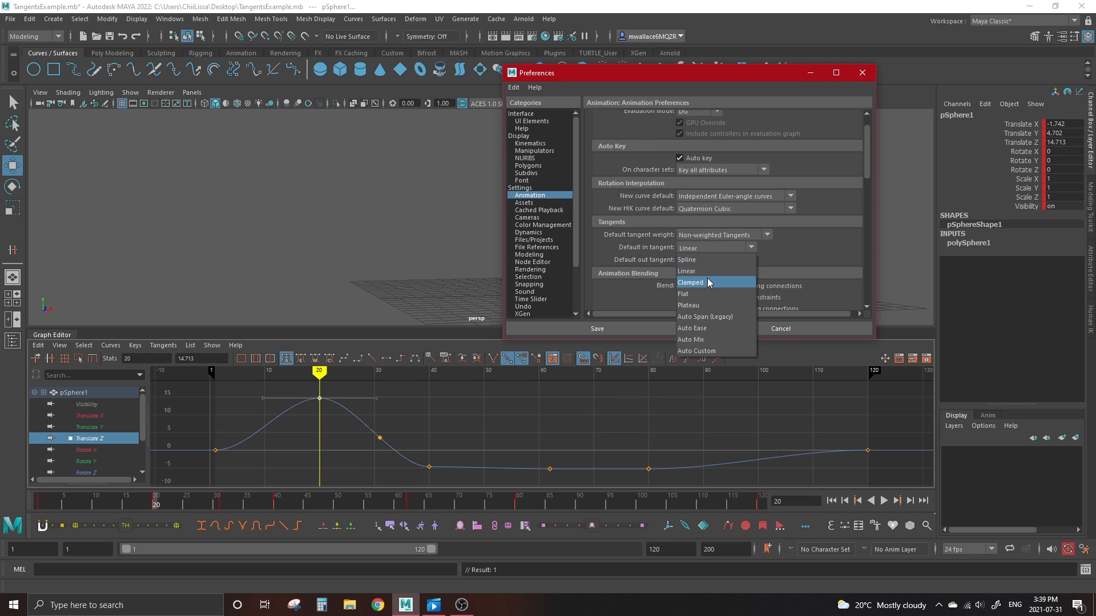
{"action": "left_click", "coordinate": [595, 329]}
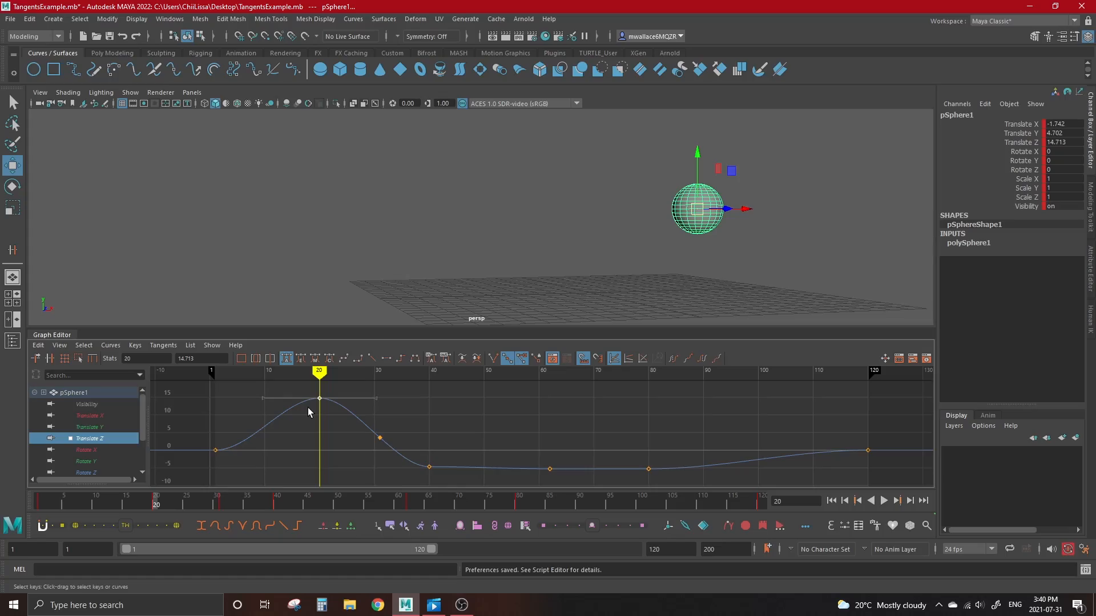
Tilt the frame 20 peak key's incoming tangent downward, leaving the outgoing side flat.
{"action": "left_click_drag", "start_coordinate": [301, 392], "coordinate": [292, 419]}
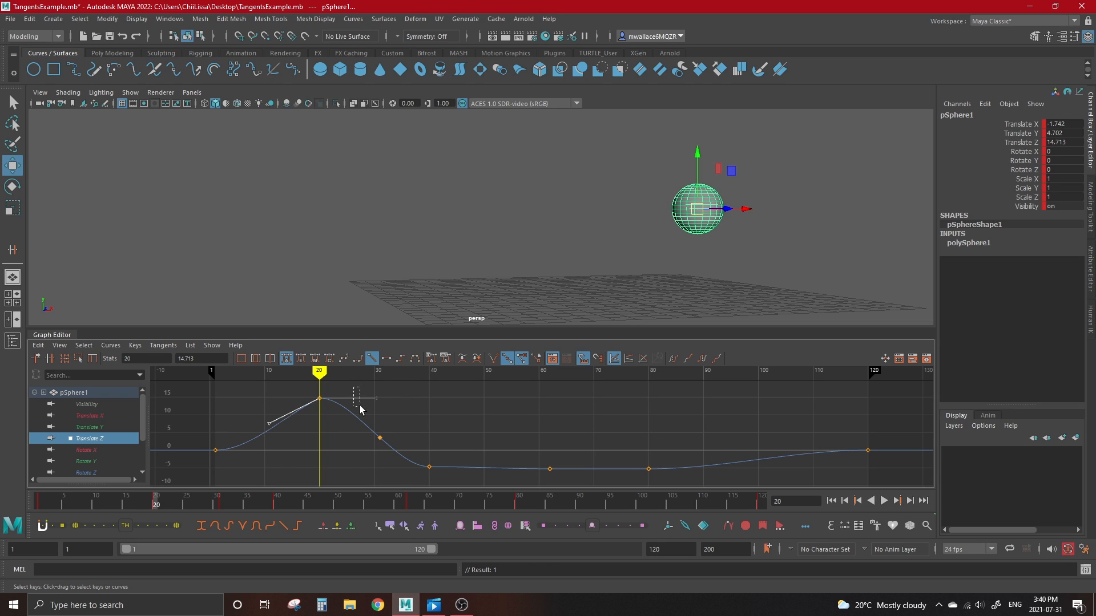
{"action": "left_click", "coordinate": [384, 359]}
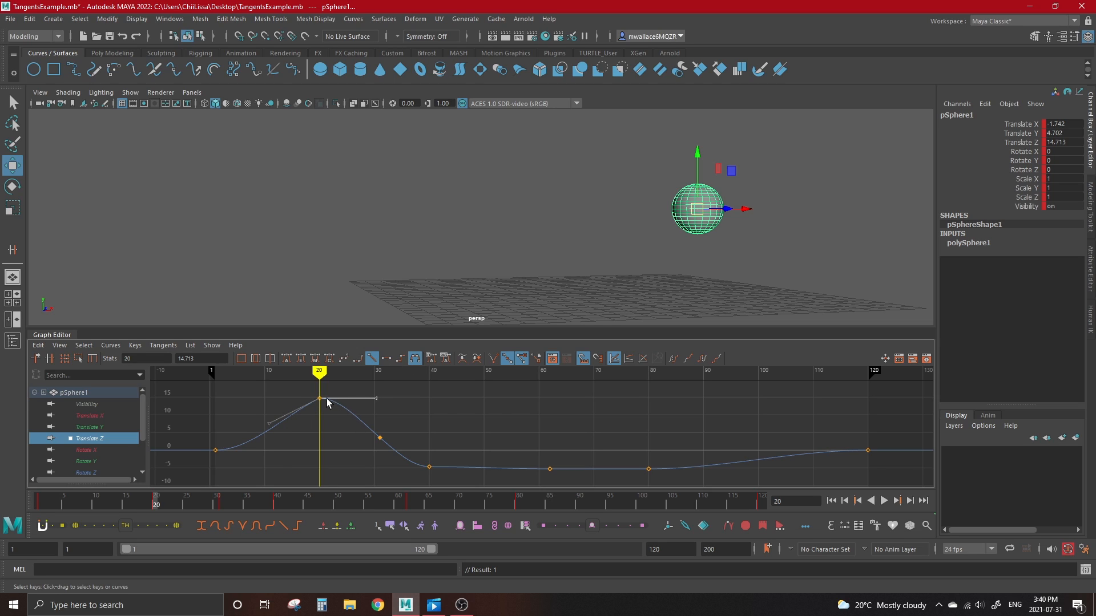
{"action": "mouse_move", "coordinate": [362, 411]}
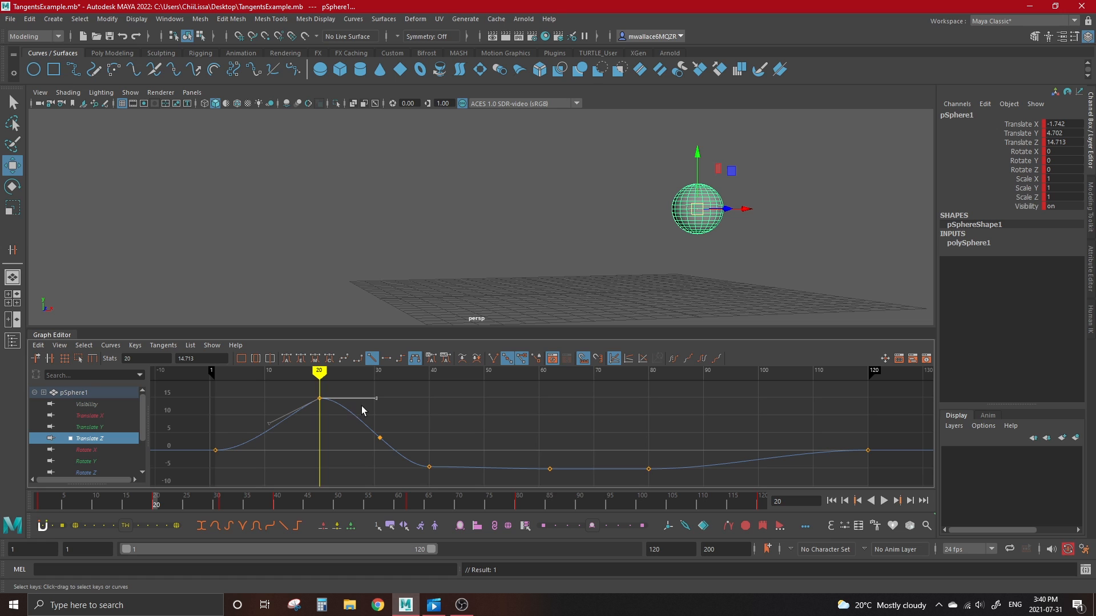
{"action": "left_click_drag", "start_coordinate": [378, 399], "coordinate": [373, 385]}
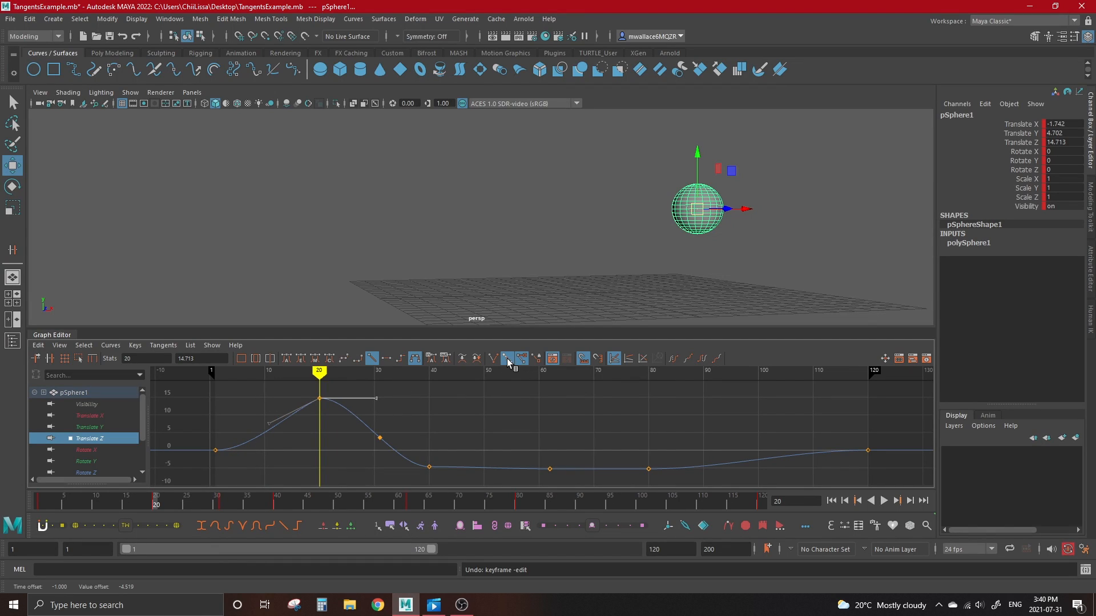
{"action": "mouse_move", "coordinate": [508, 358]}
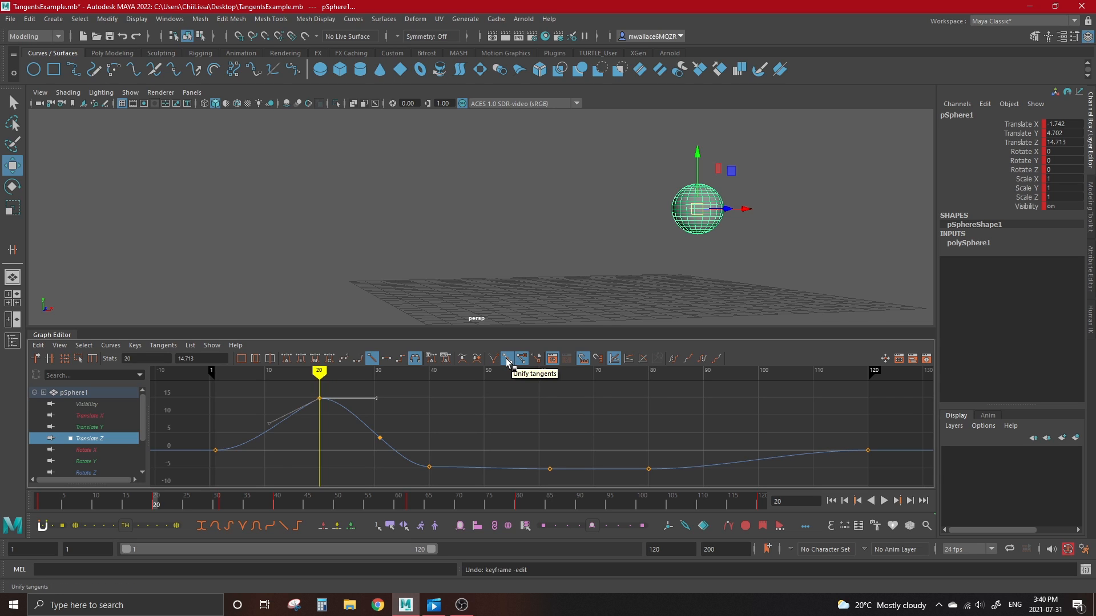
{"action": "mouse_move", "coordinate": [507, 363]}
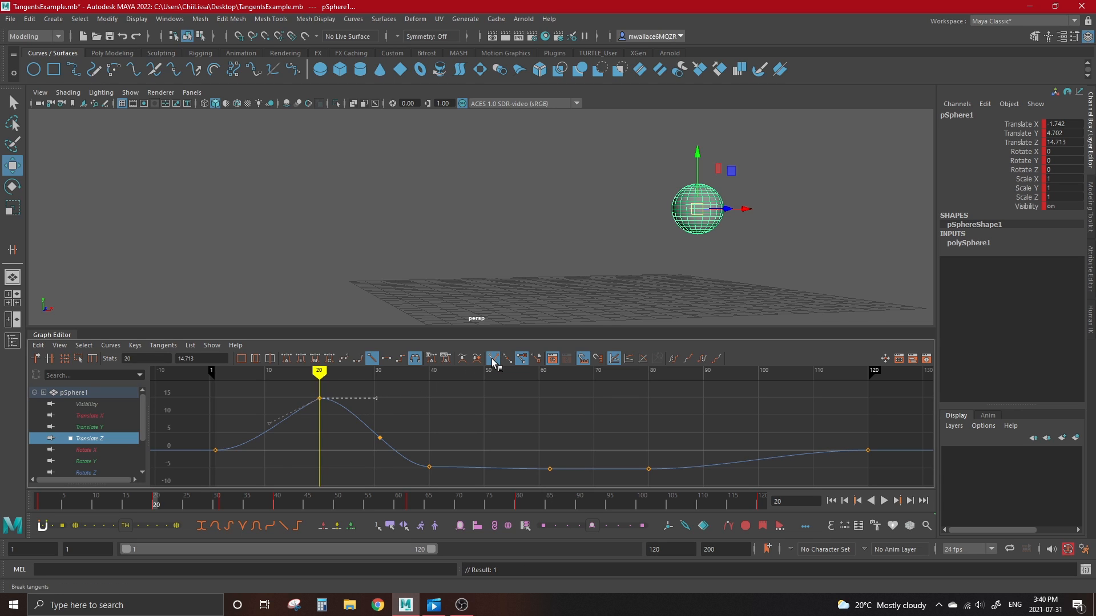
{"action": "mouse_move", "coordinate": [390, 398]}
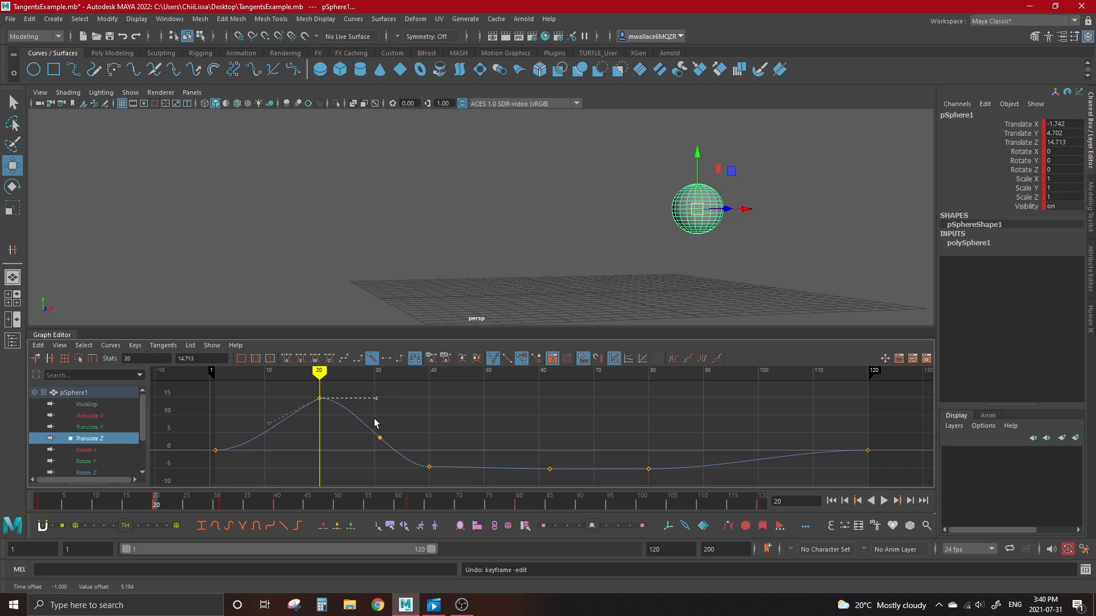
{"action": "mouse_move", "coordinate": [386, 392]}
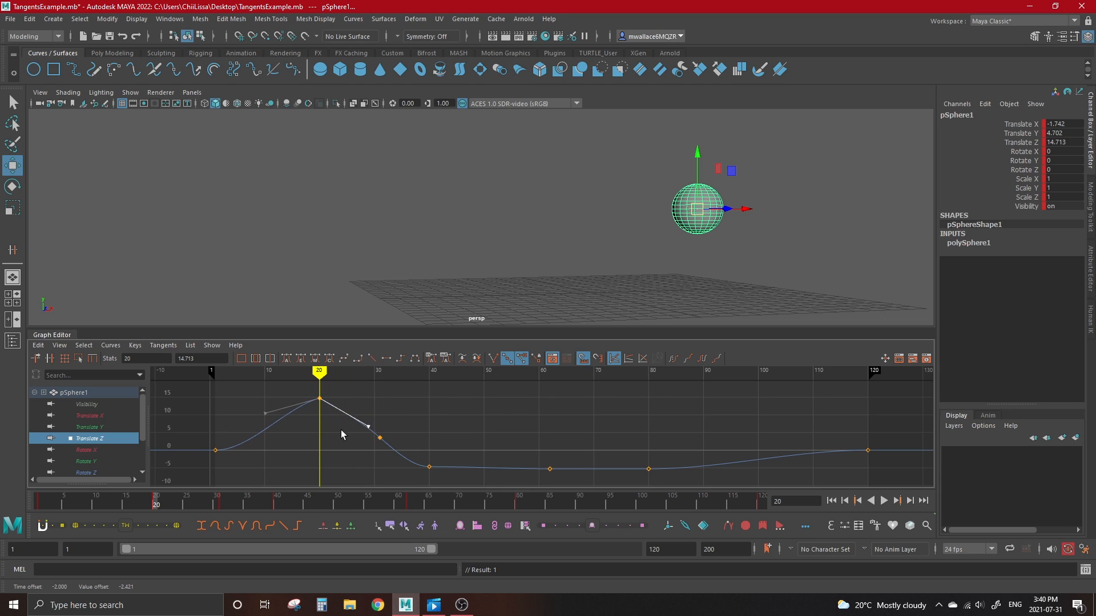
Select the frame 20 peak key's outgoing tangent handle.
{"action": "left_click", "coordinate": [492, 357]}
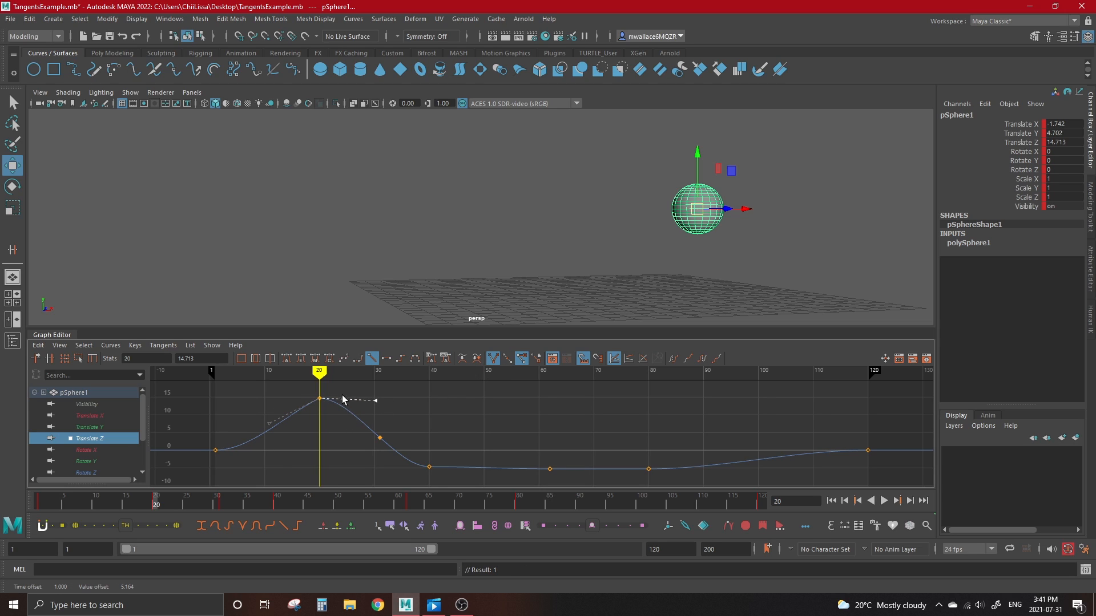
{"action": "left_click", "coordinate": [400, 358]}
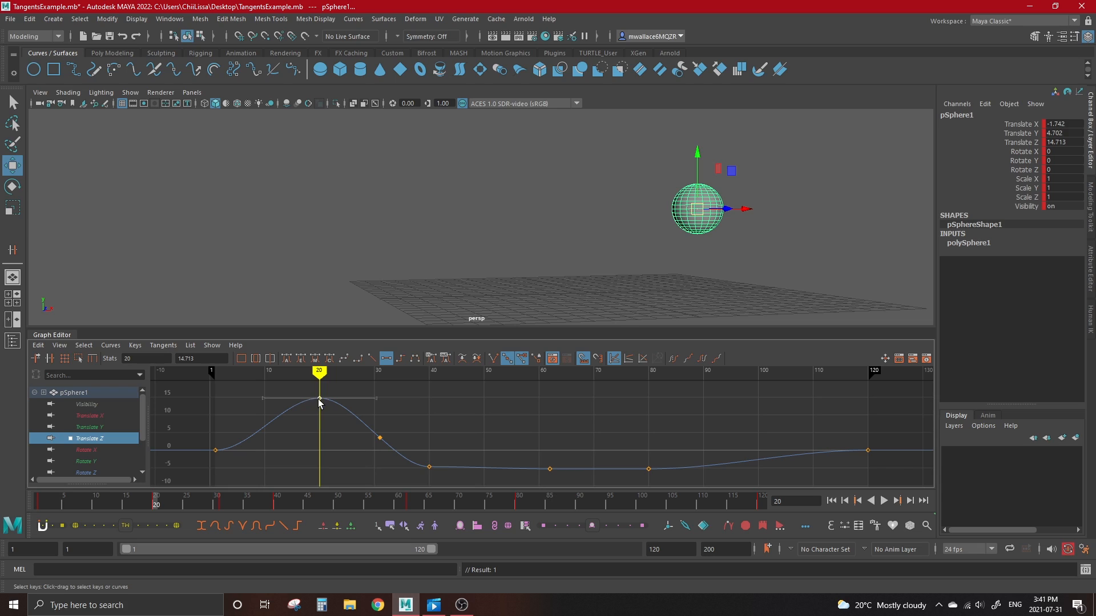
{"action": "mouse_move", "coordinate": [351, 413]}
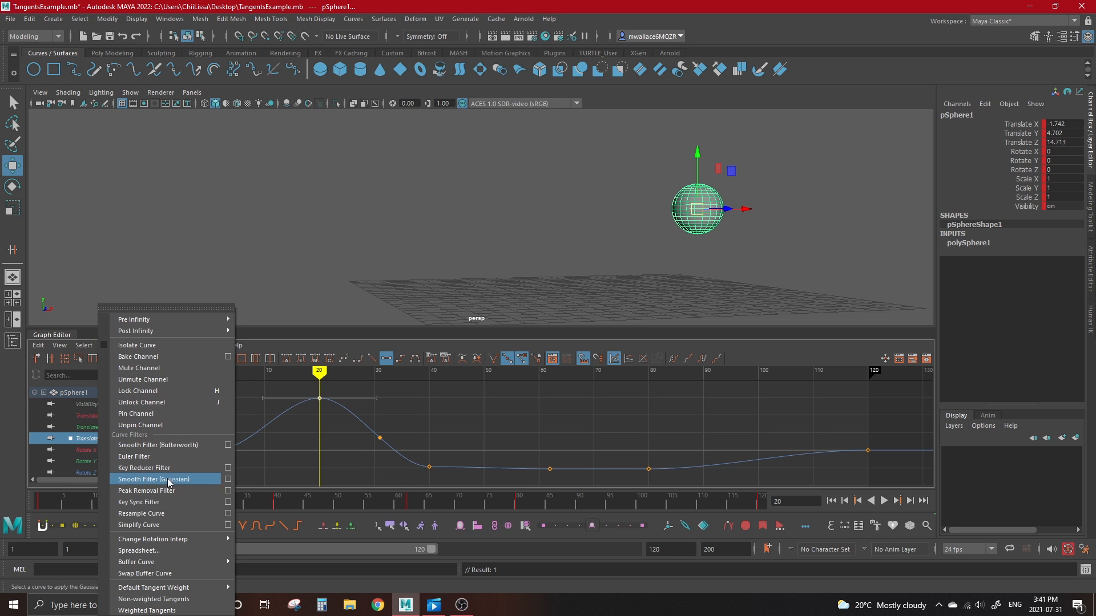
Make the curve's tangents weighted and stretch the peak key's handles into a rounded peak.
{"action": "left_click", "coordinate": [153, 479]}
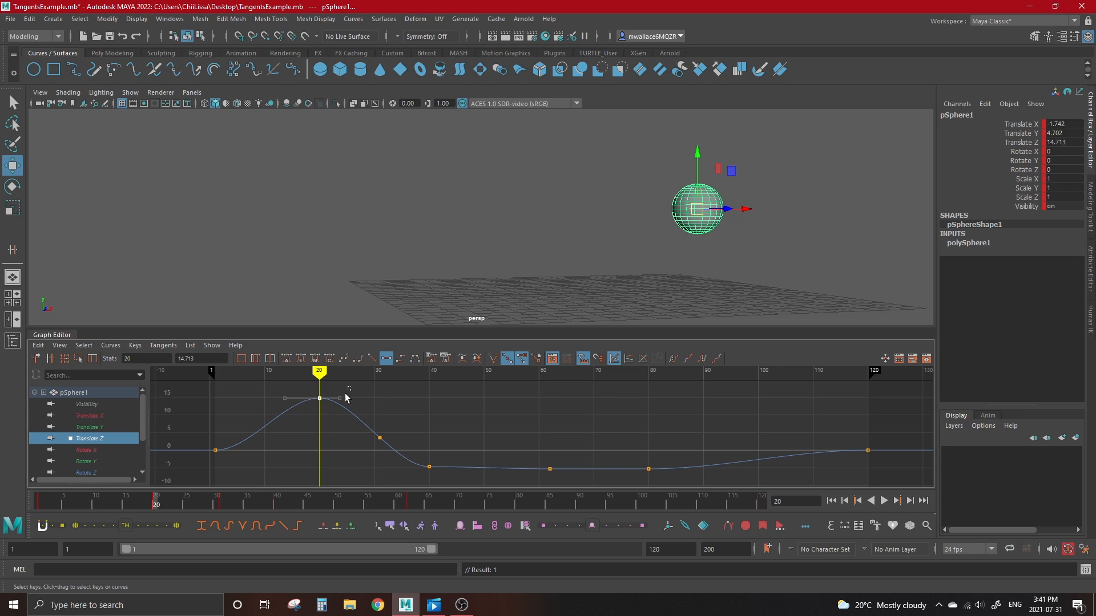
{"action": "left_click_drag", "start_coordinate": [318, 399], "coordinate": [377, 410]}
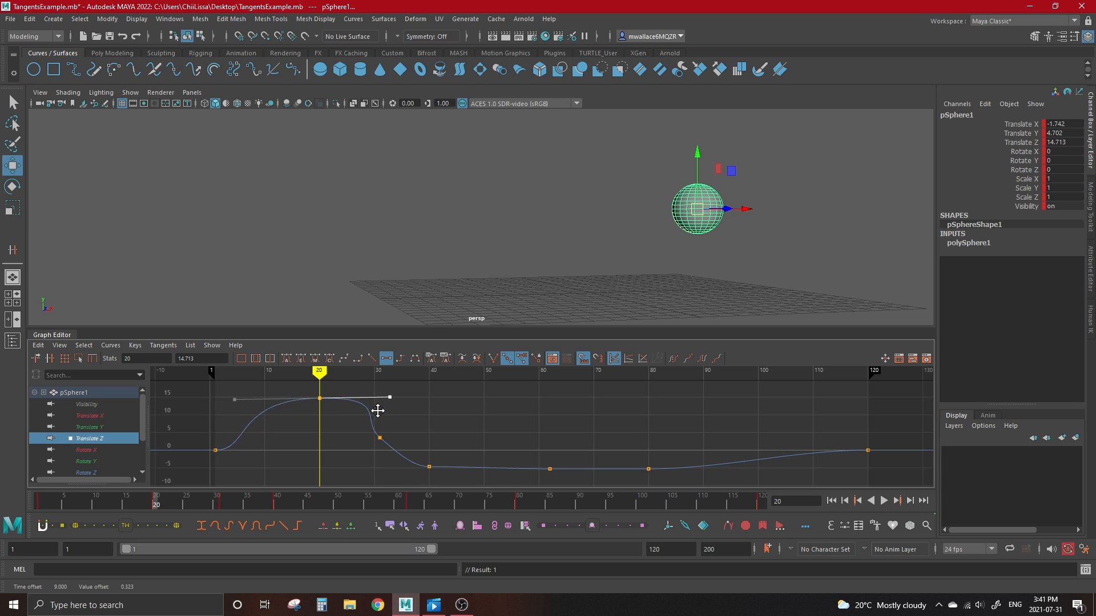
{"action": "left_click_drag", "start_coordinate": [377, 411], "coordinate": [352, 406]}
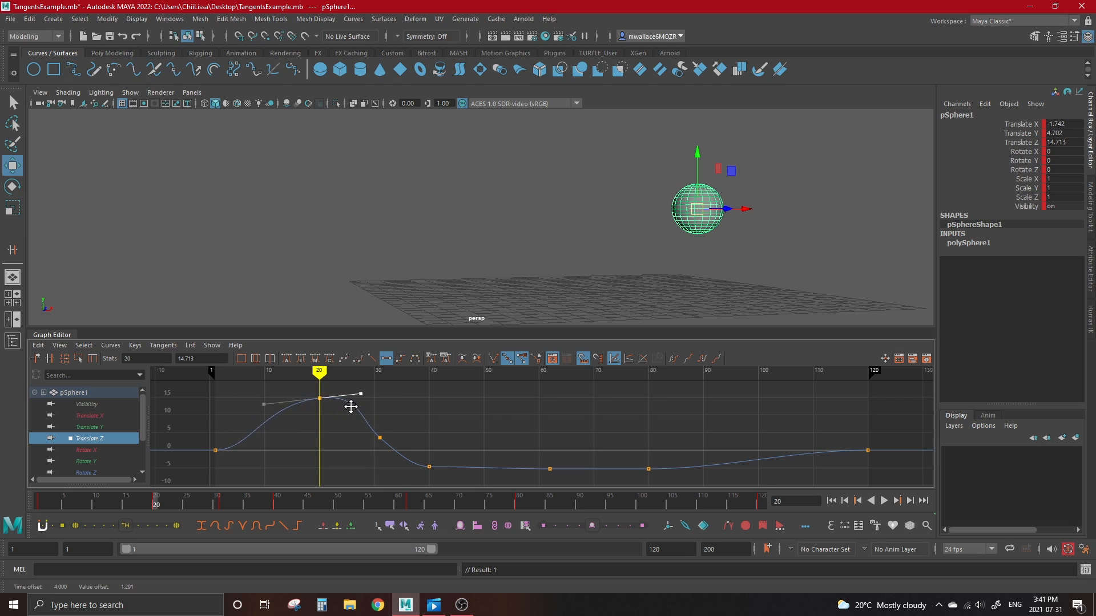
{"action": "left_click_drag", "start_coordinate": [360, 396], "coordinate": [438, 400]}
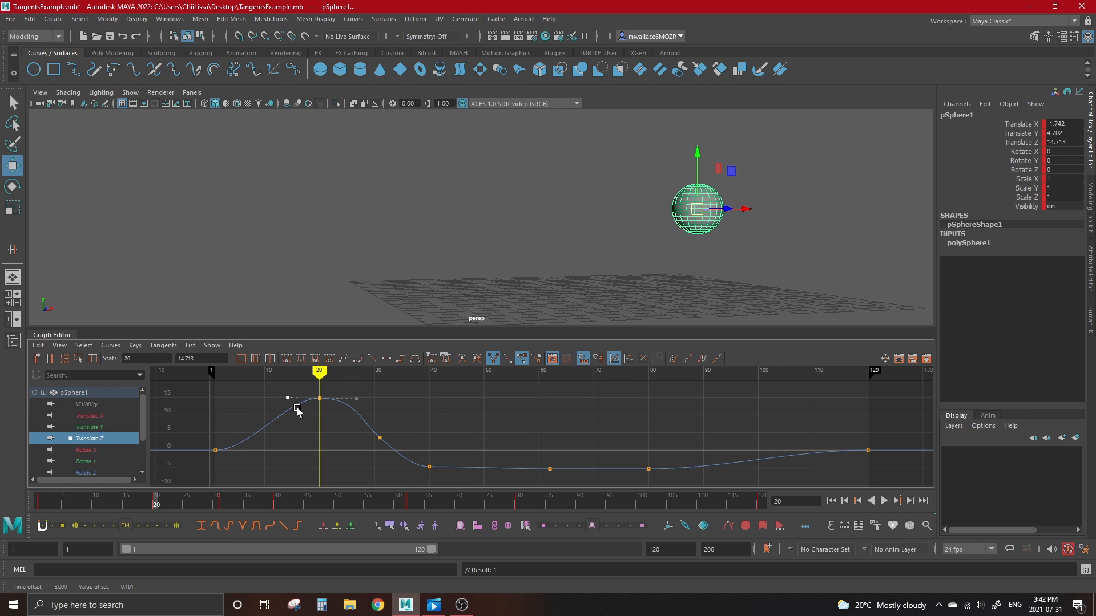
{"action": "mouse_move", "coordinate": [536, 360]}
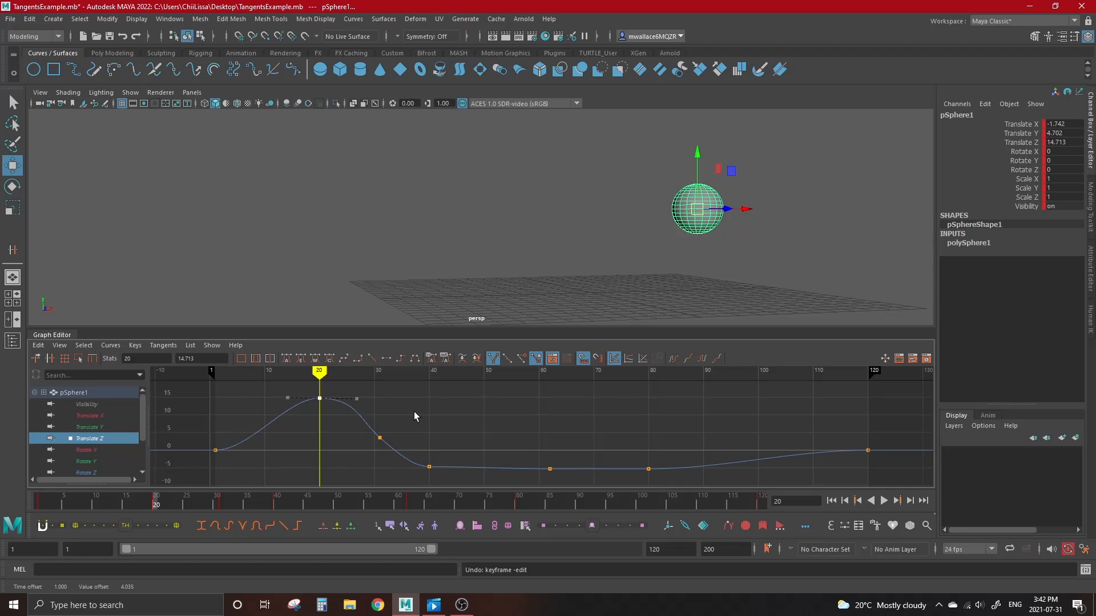
{"action": "mouse_move", "coordinate": [323, 409]}
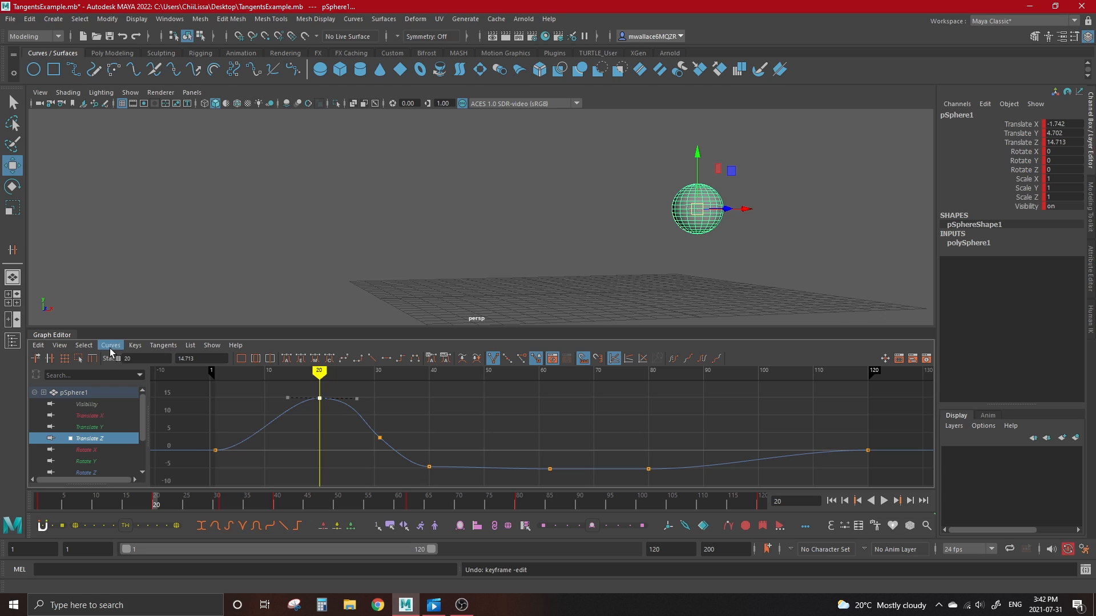
Open the Keys and Curves menus to reach the Default Tangent Weight choices.
{"action": "left_click", "coordinate": [134, 344]}
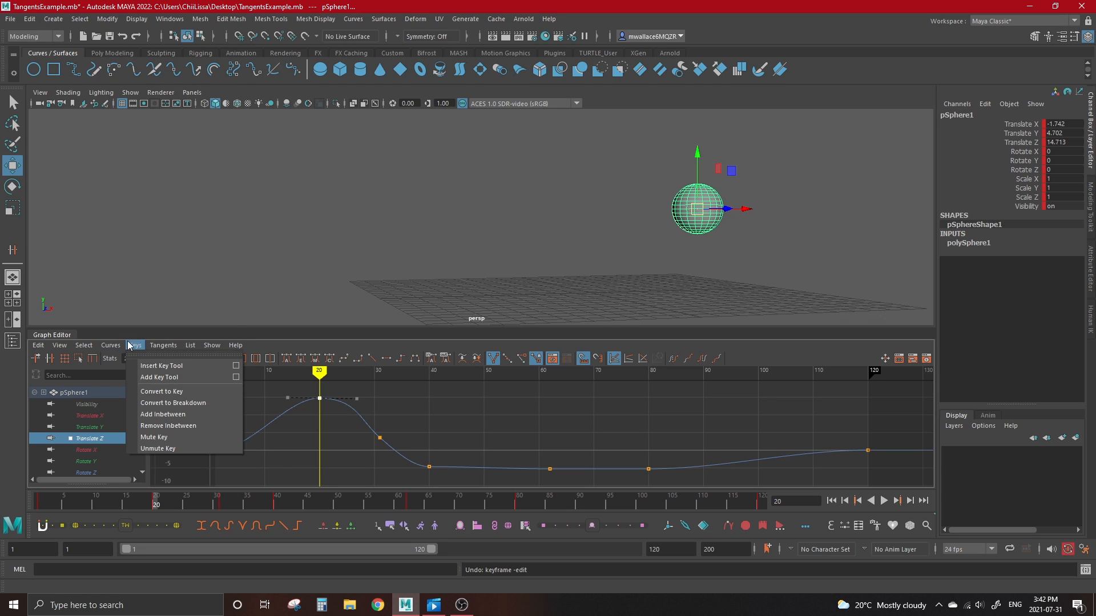
{"action": "left_click", "coordinate": [110, 345]}
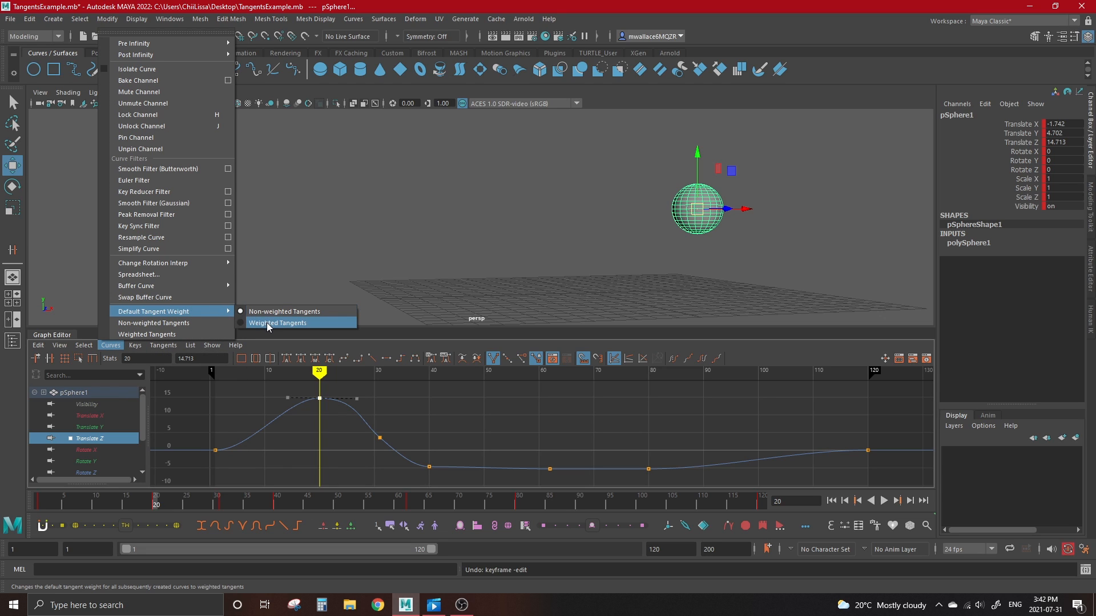